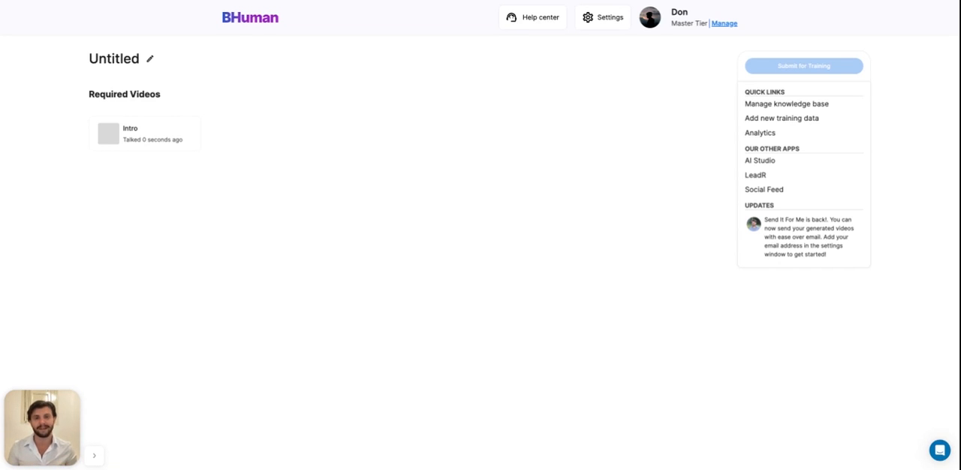
mouse_move(283, 347)
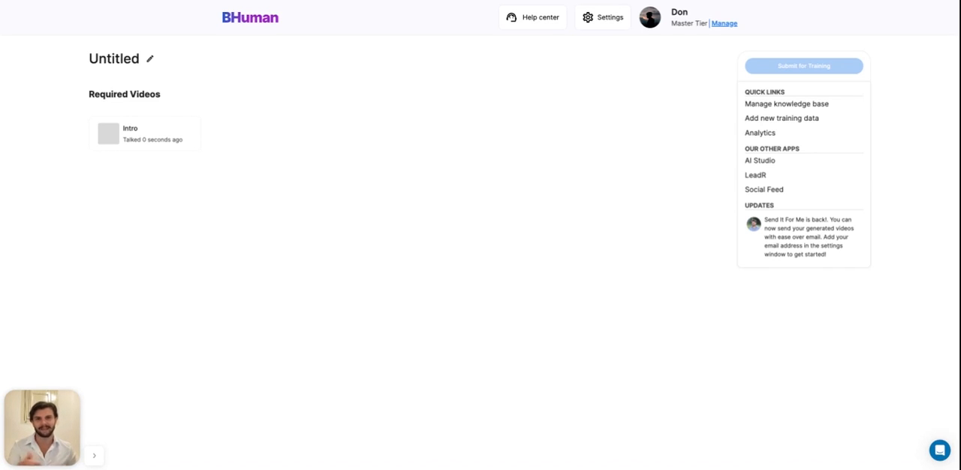
mouse_move(166, 156)
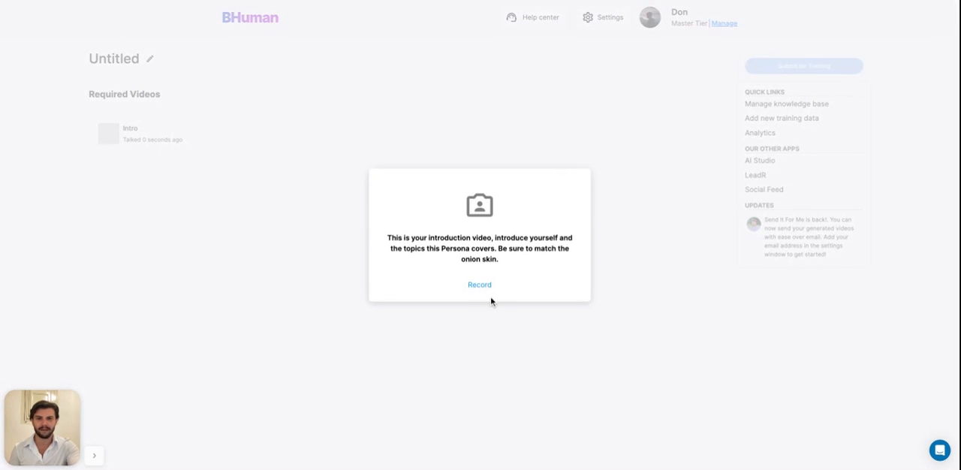
mouse_move(492, 313)
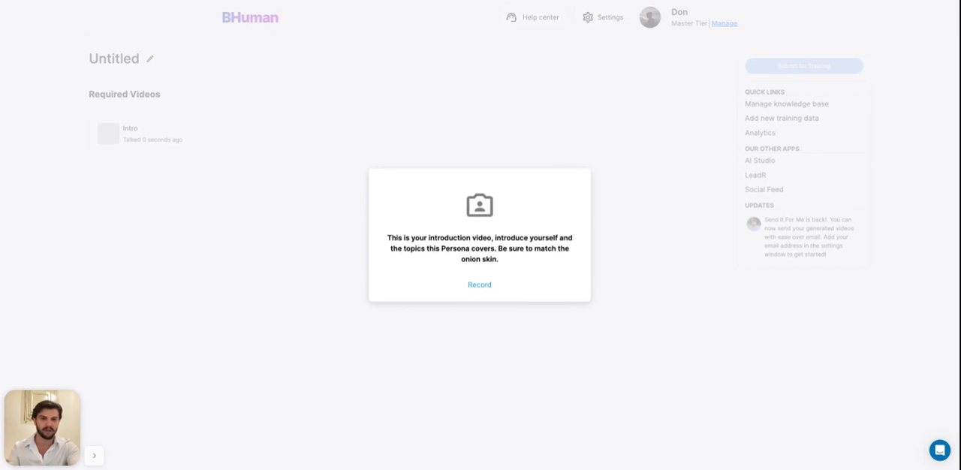
- Start recording the introduction video through the webcam recorder
click(479, 286)
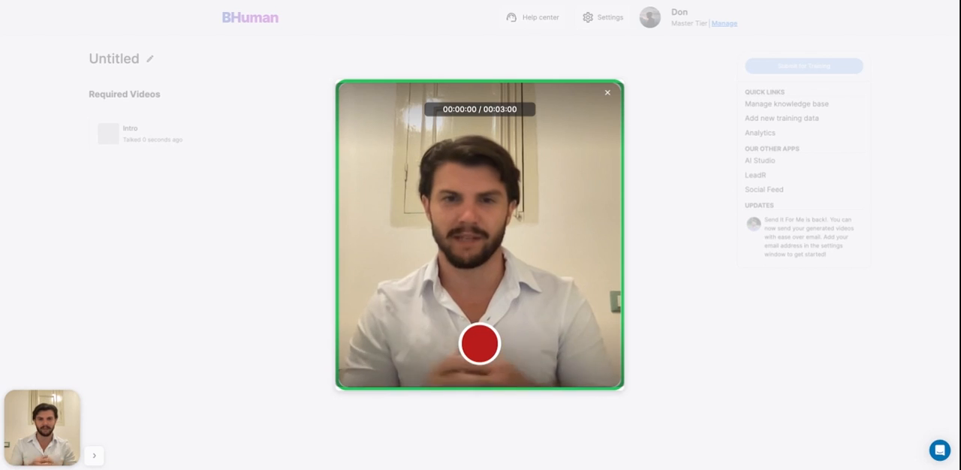
click(479, 344)
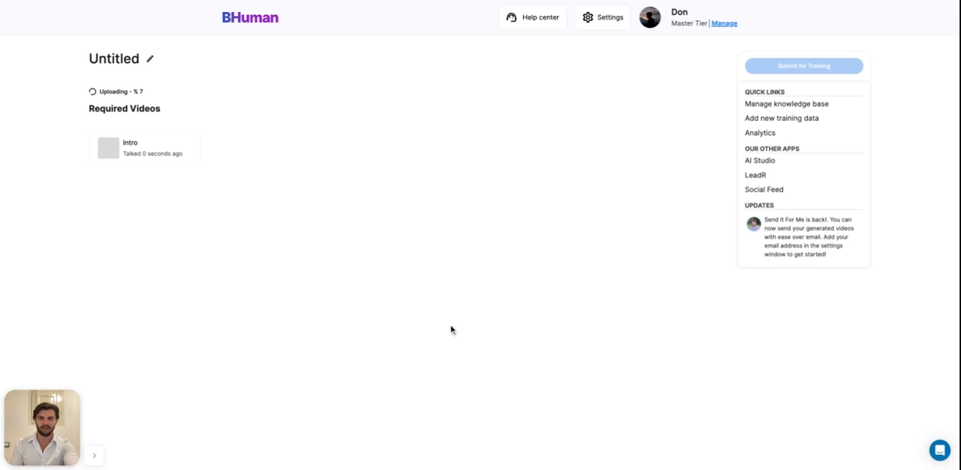
mouse_move(250, 198)
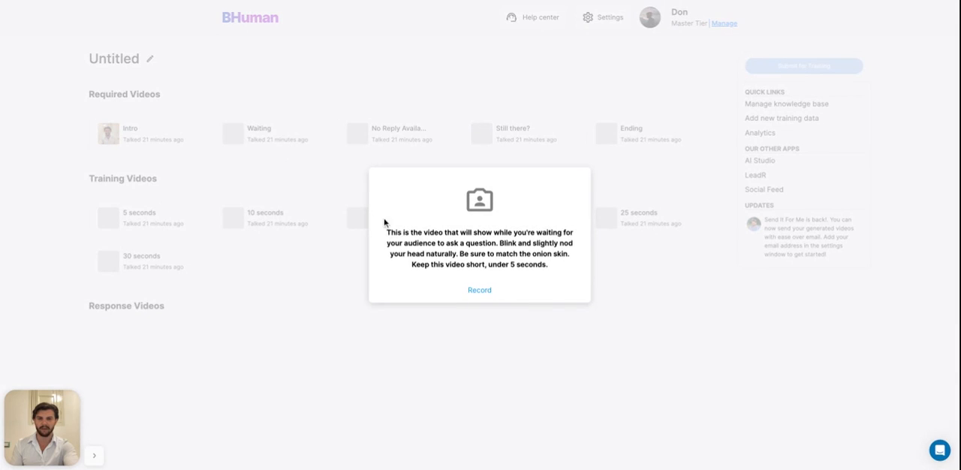
mouse_move(492, 311)
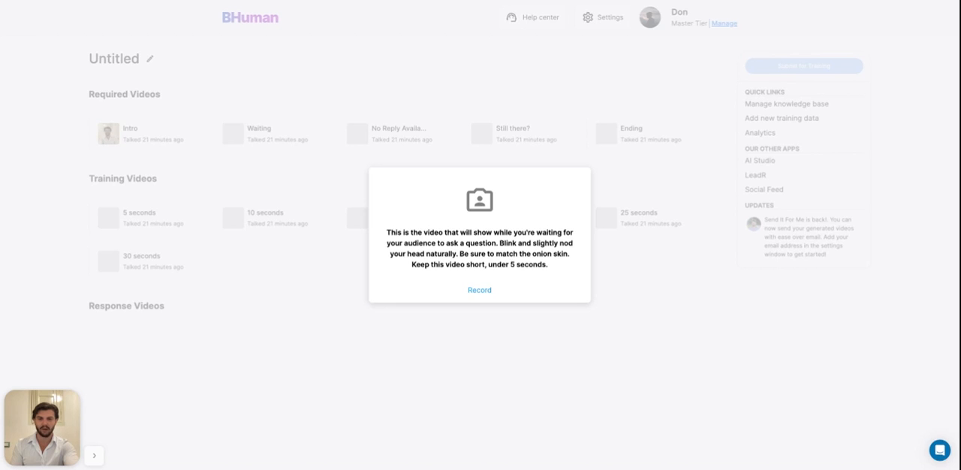
- Record the five-second Waiting video of the persona nodding and finish the capture
click(479, 292)
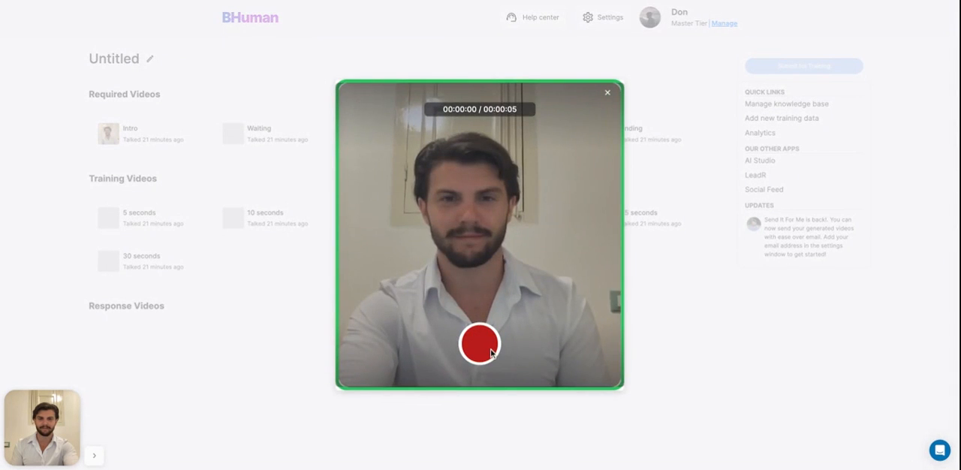
click(479, 343)
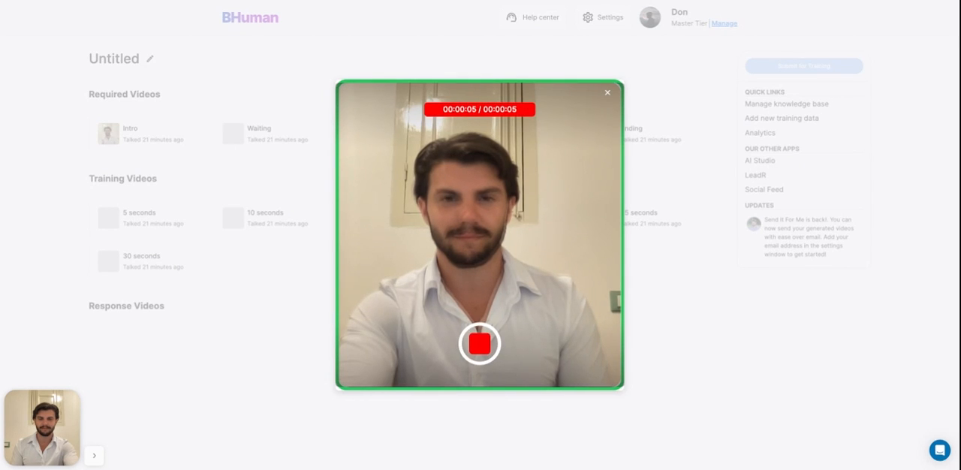
click(607, 91)
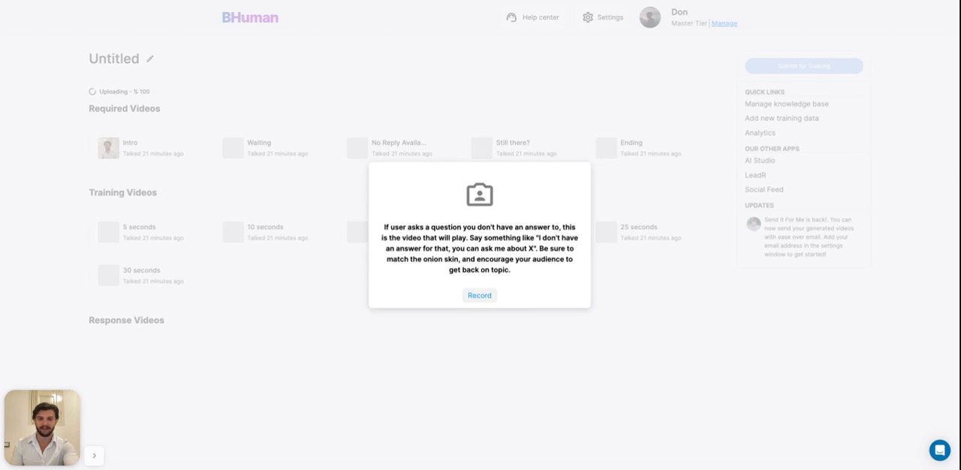
- Record the no-answer video and the Still there? video
click(481, 295)
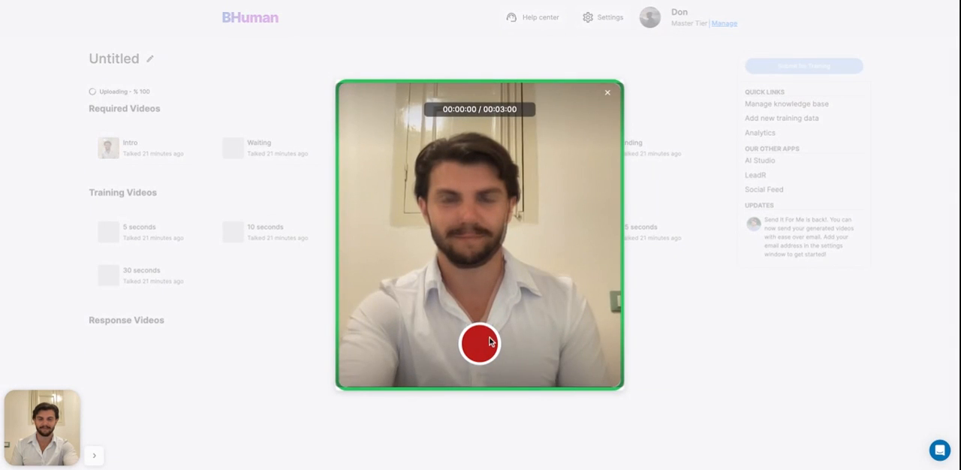
click(481, 343)
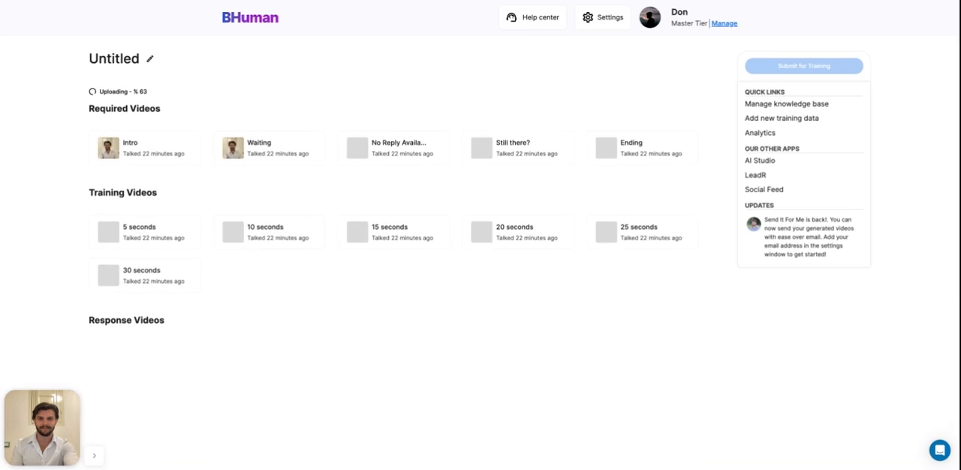
click(513, 147)
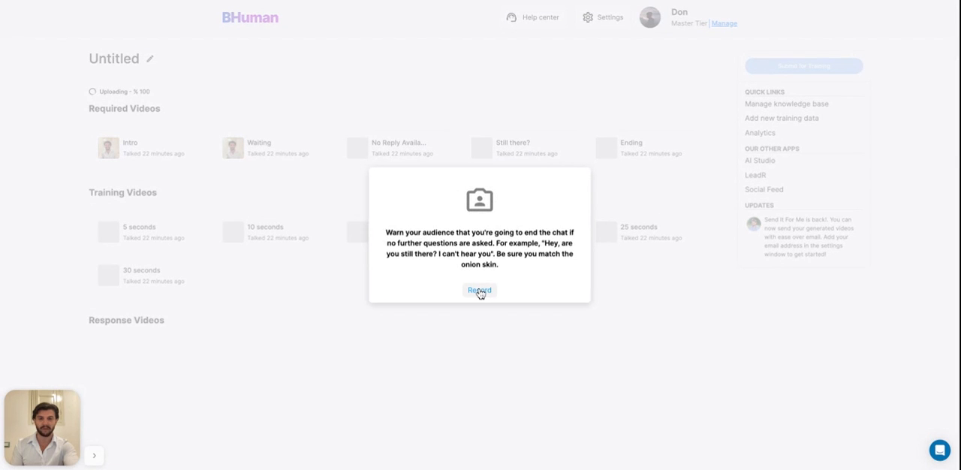
click(479, 292)
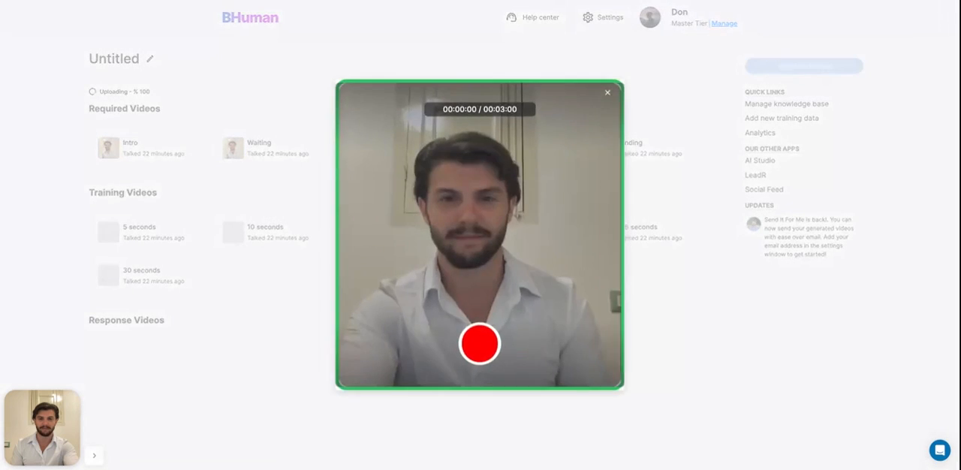
click(479, 344)
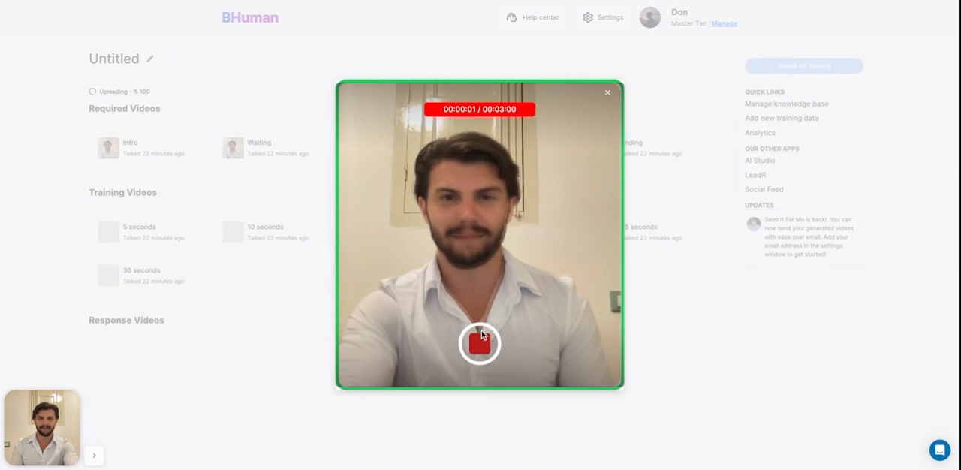
click(479, 344)
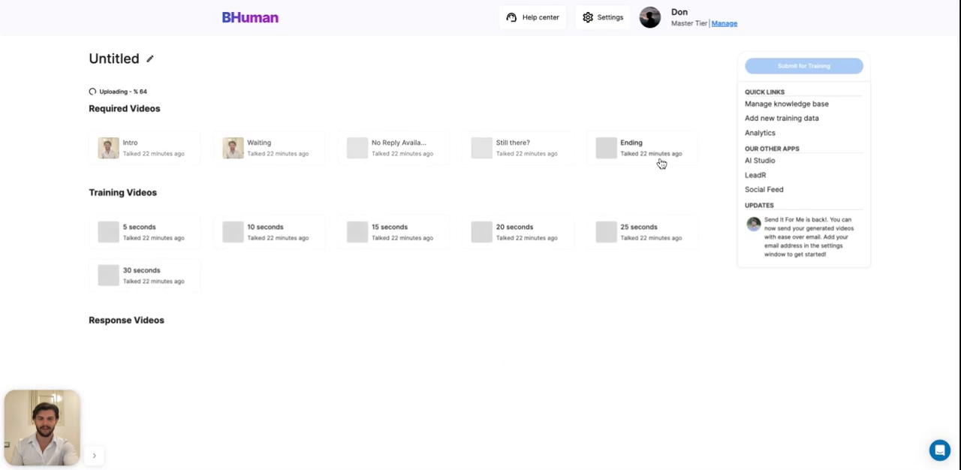
- Start recording the Ending video
click(605, 147)
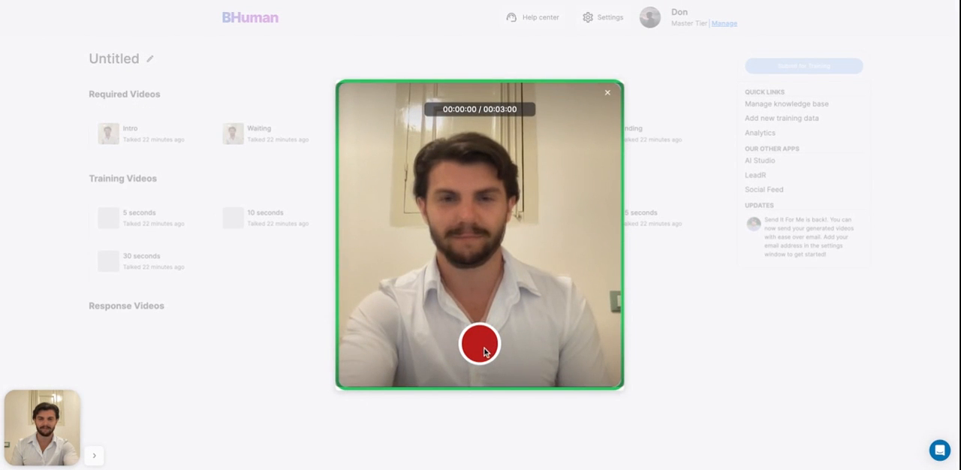
click(479, 344)
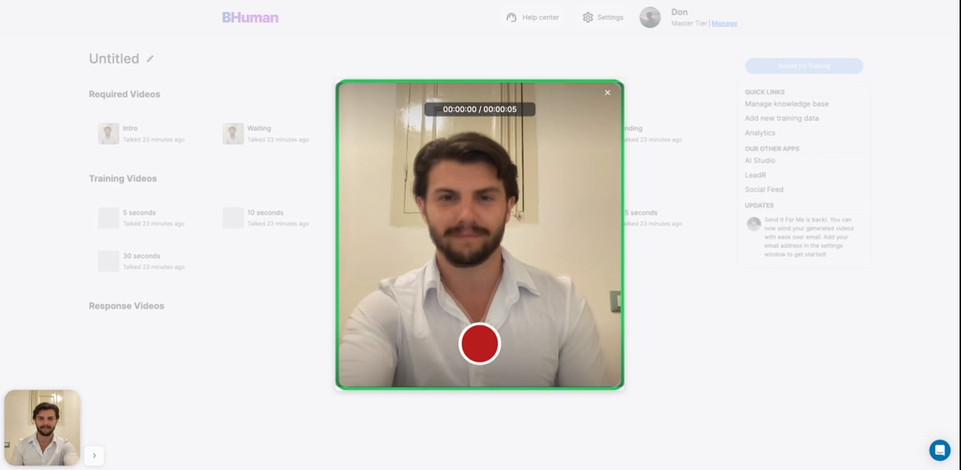
- Record and save the 5-second and 10-second training videos
click(479, 344)
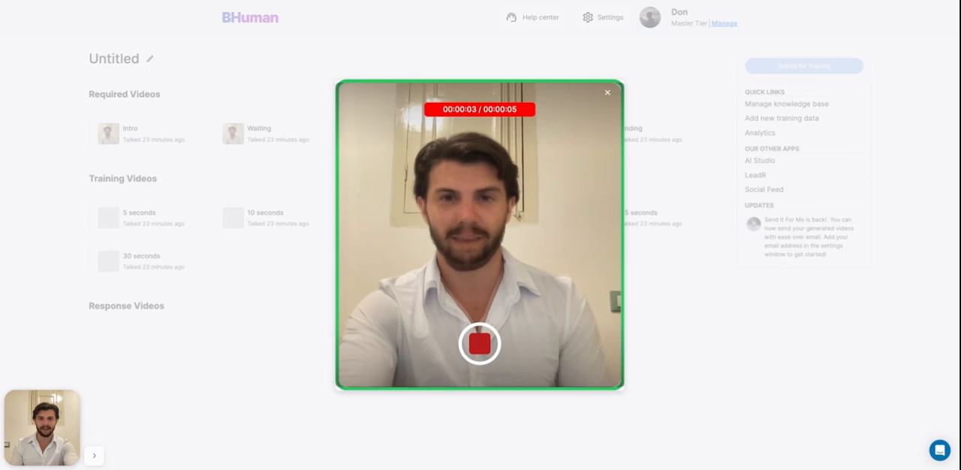
click(479, 344)
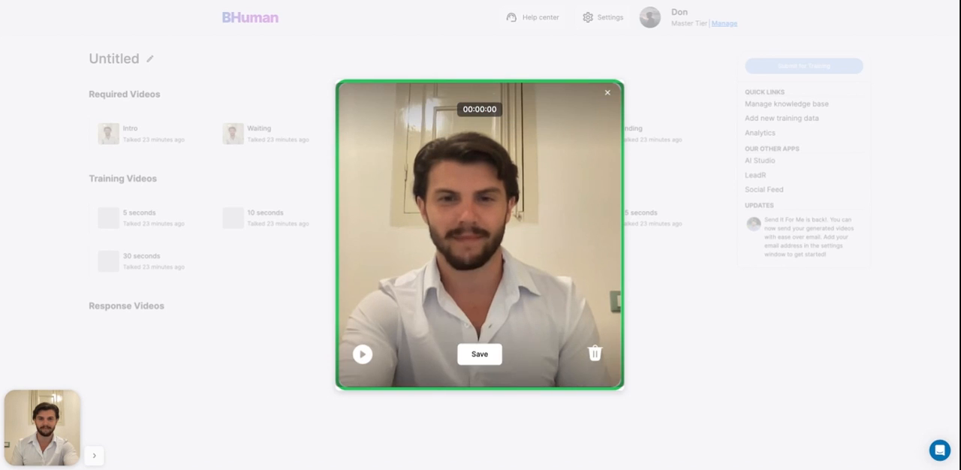
click(479, 353)
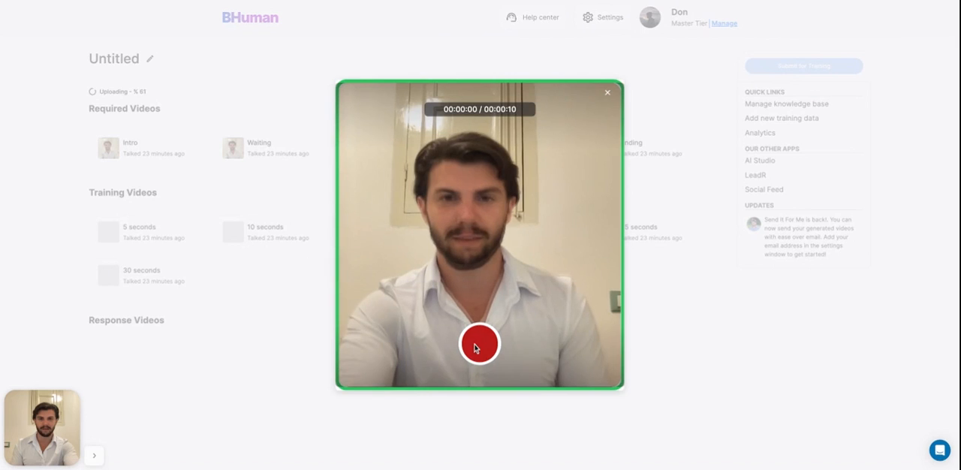
click(479, 344)
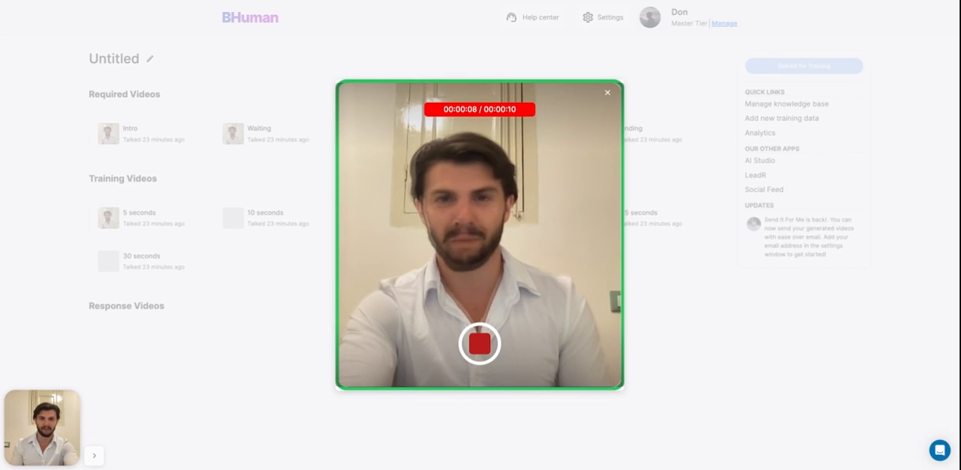
click(479, 344)
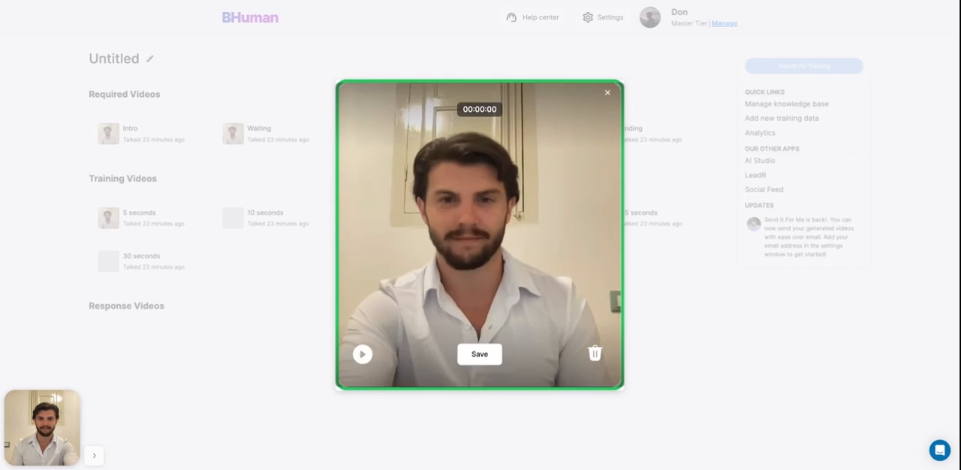
click(479, 352)
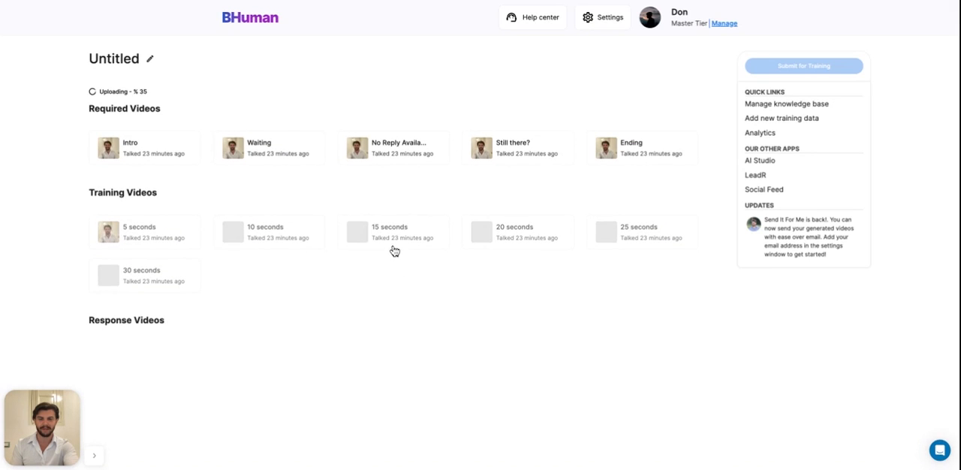
- Record the 15-second and 20-second training clips and begin the 25-second one
click(389, 232)
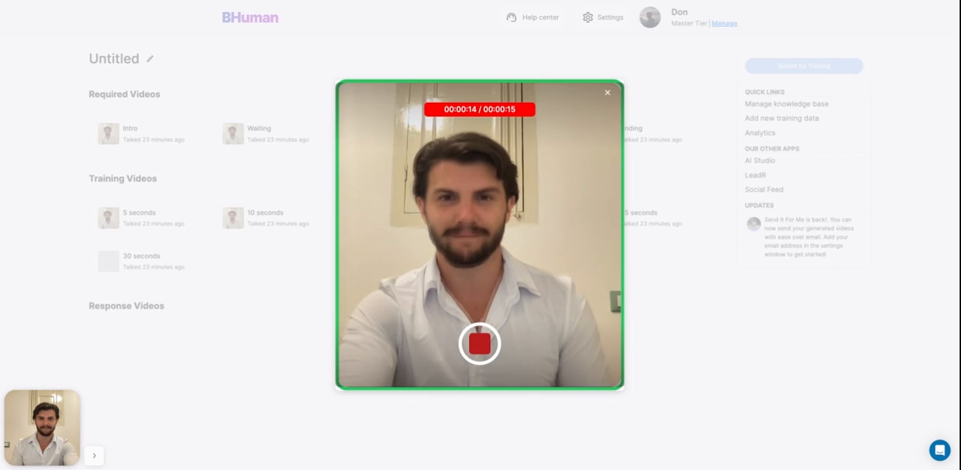
click(479, 344)
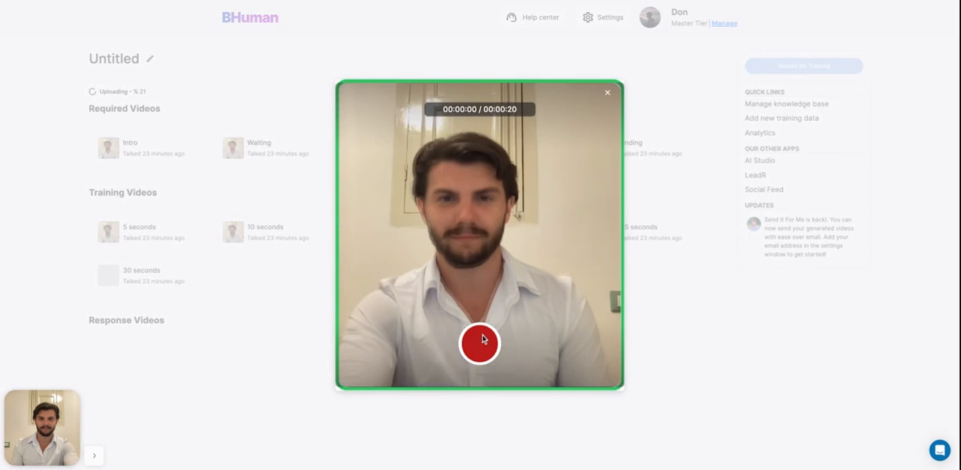
click(481, 343)
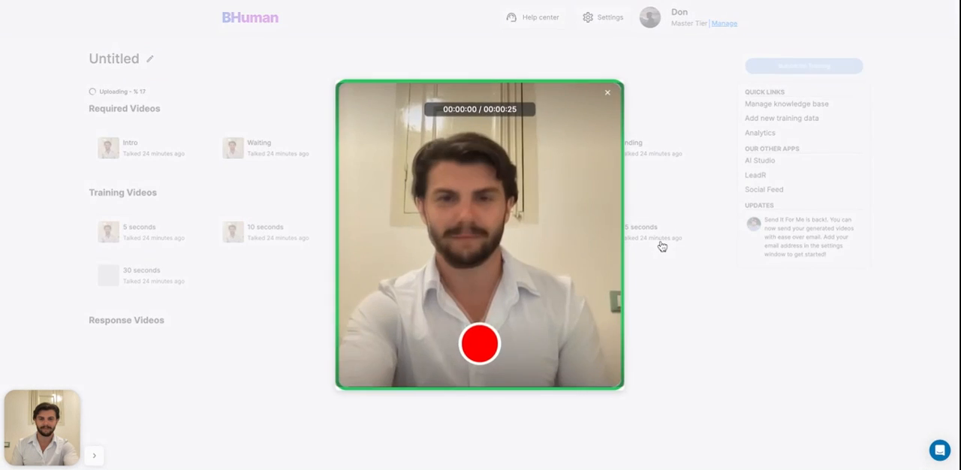
click(481, 344)
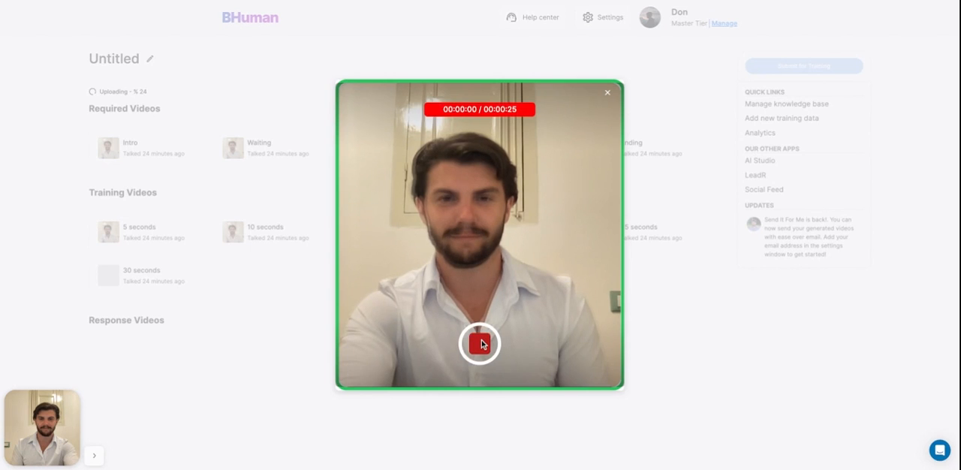
click(480, 344)
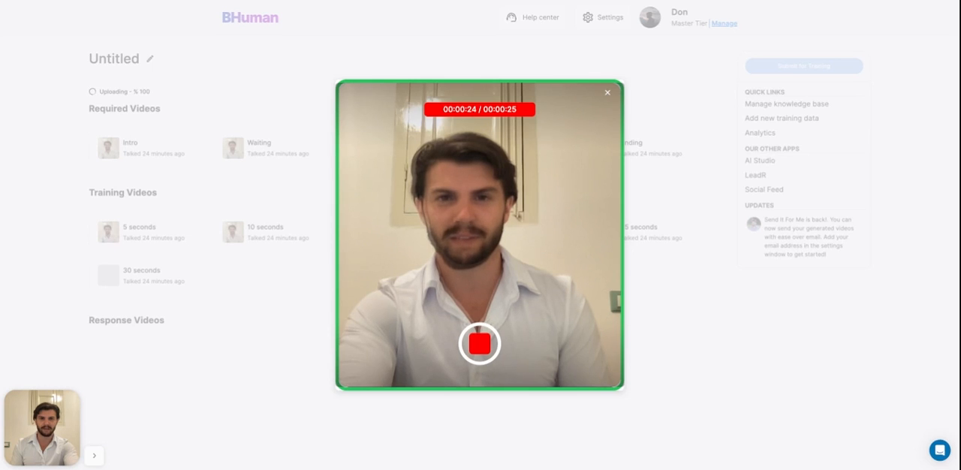
- Finish and save the 25-second clip, then record and save the 30-second training video
click(479, 343)
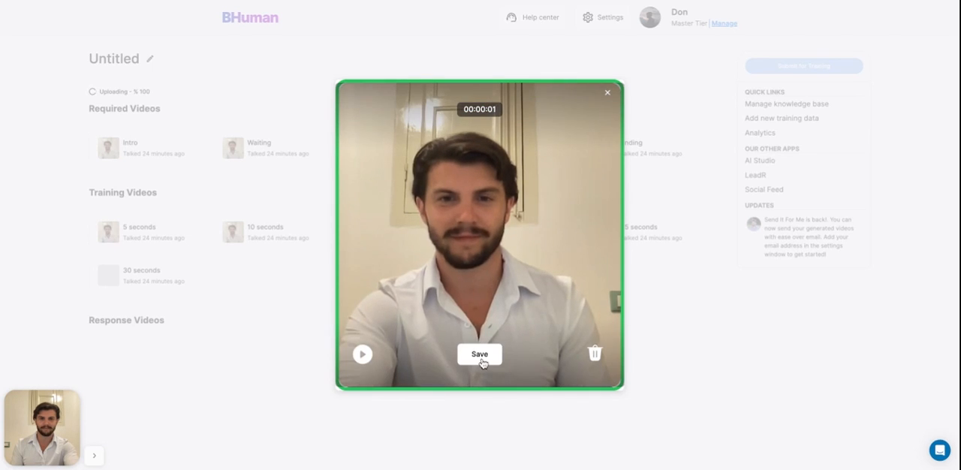
click(479, 353)
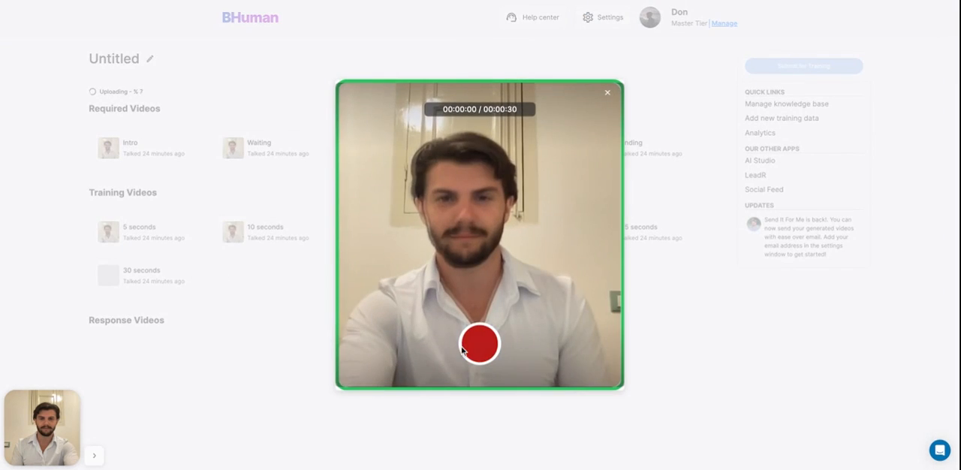
click(479, 343)
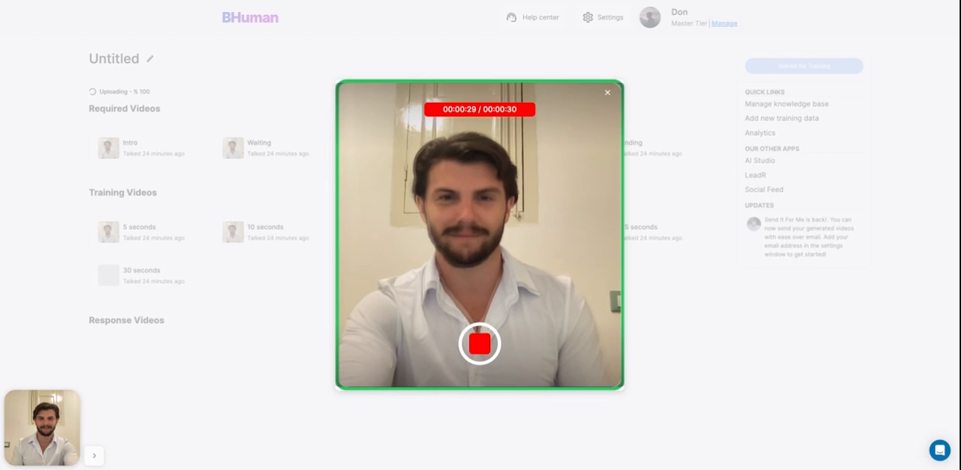
click(479, 344)
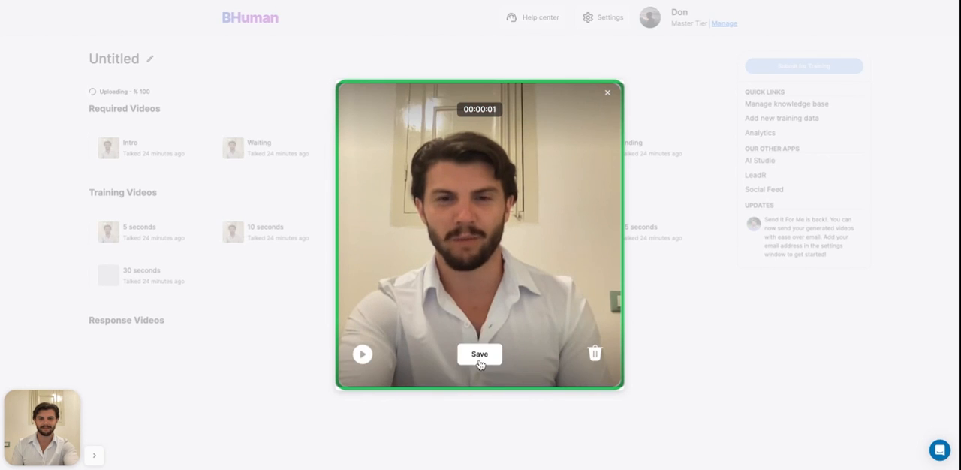
click(479, 353)
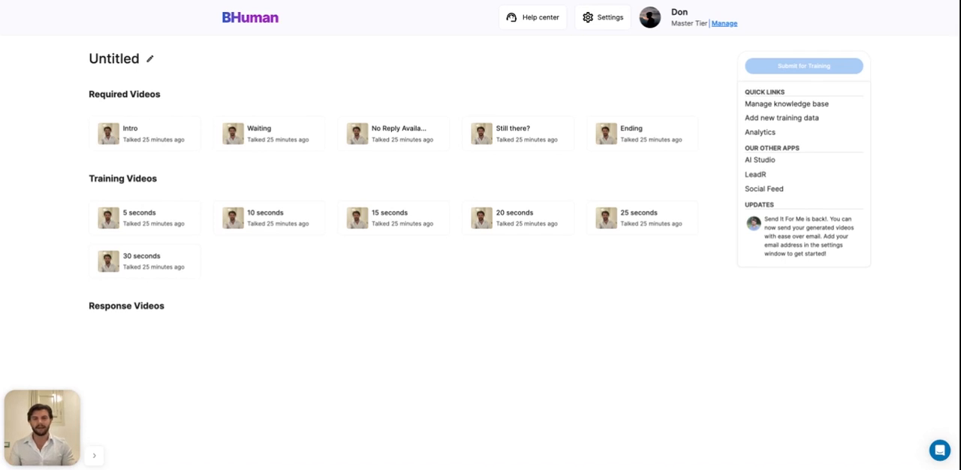
mouse_move(428, 94)
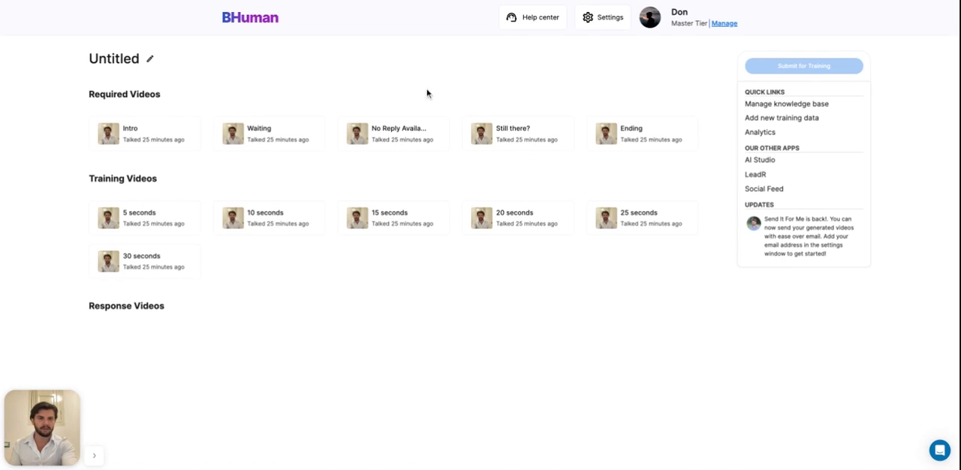
- Go to the persona's empty Knowledge Base page via Manage knowledge base
click(787, 103)
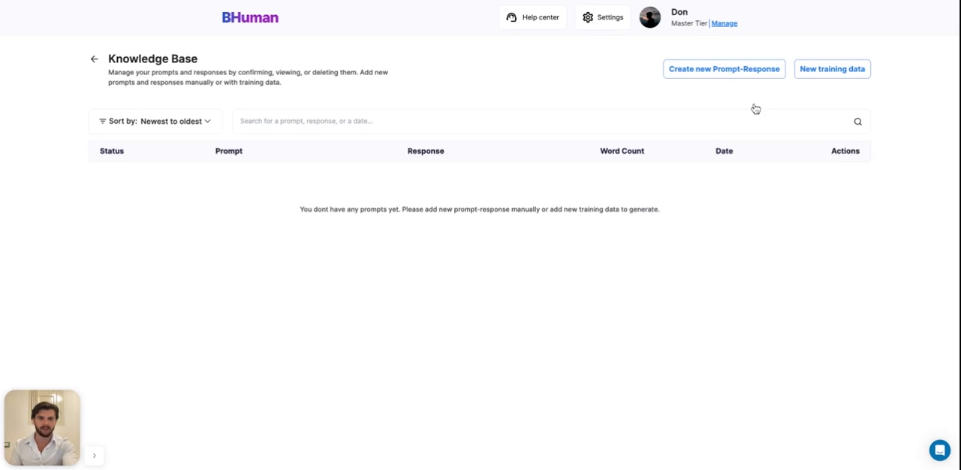
mouse_move(563, 66)
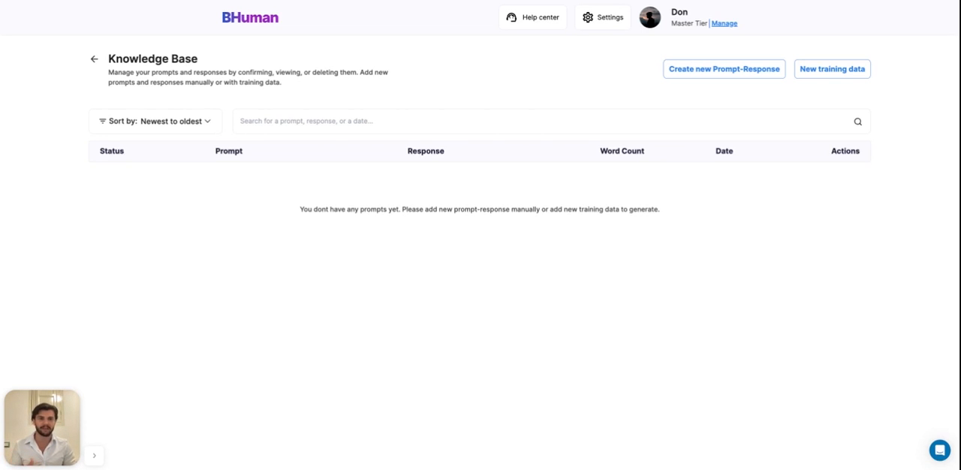
- Paste the help article about manually recording variables into a new training object
click(832, 69)
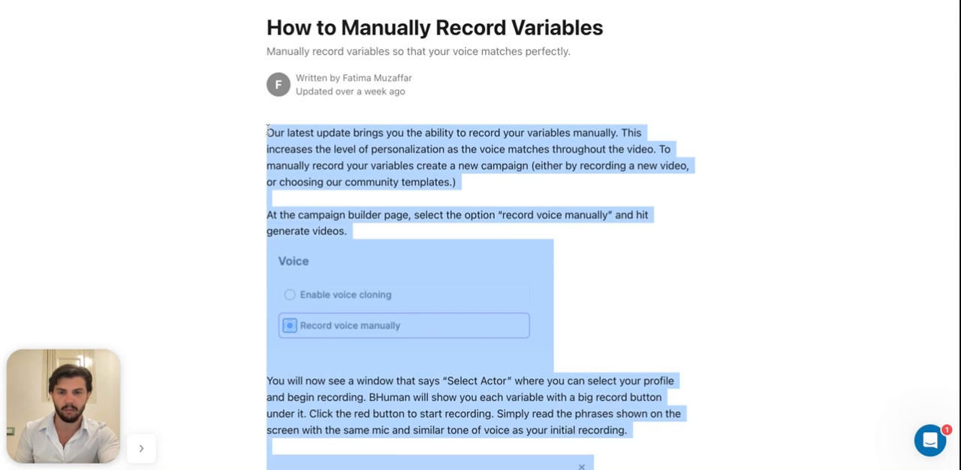
scroll(down, 3)
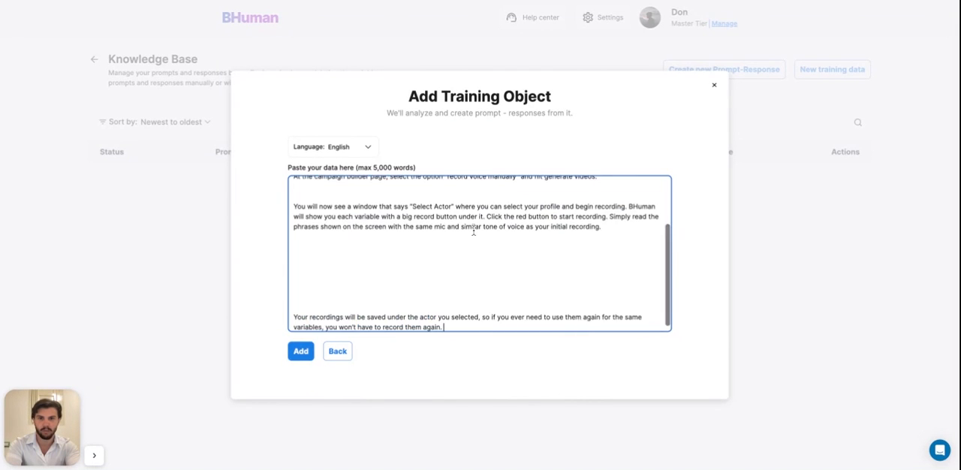
scroll(up, 3)
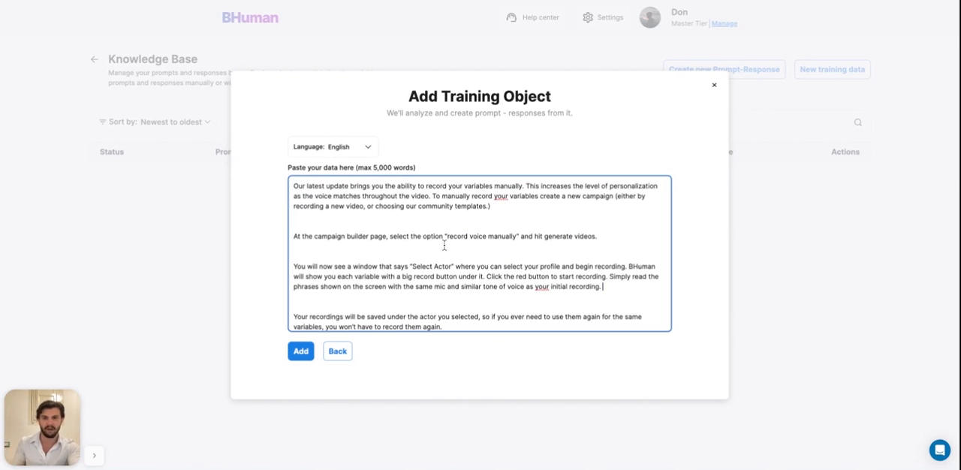
- Submit the pasted article so the Knowledge Base generates prompt–response pairs from it
click(300, 352)
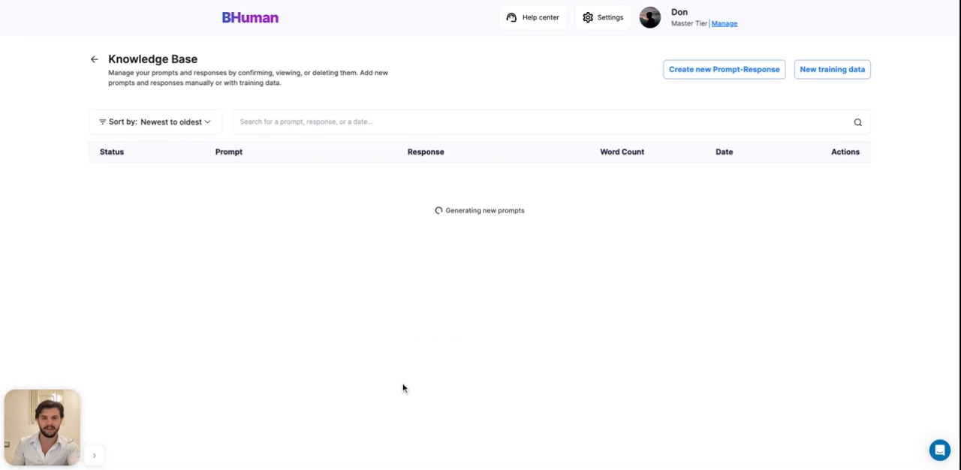
mouse_move(449, 353)
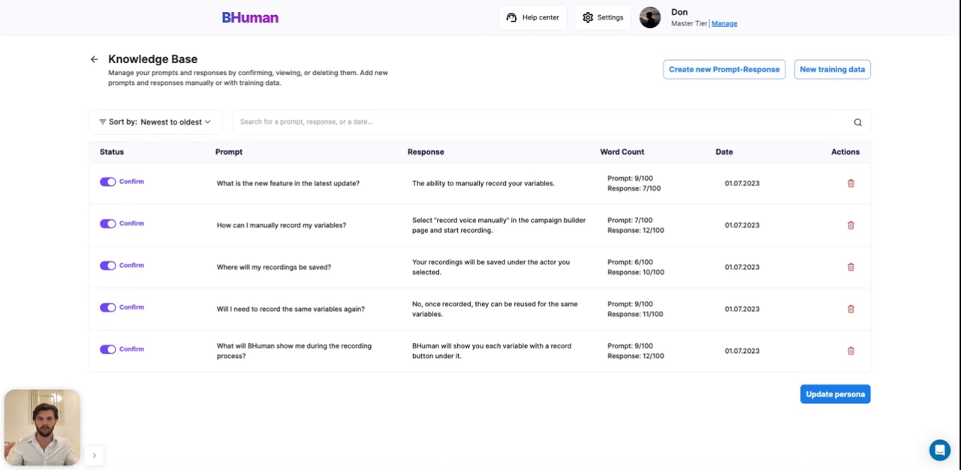
mouse_move(329, 3)
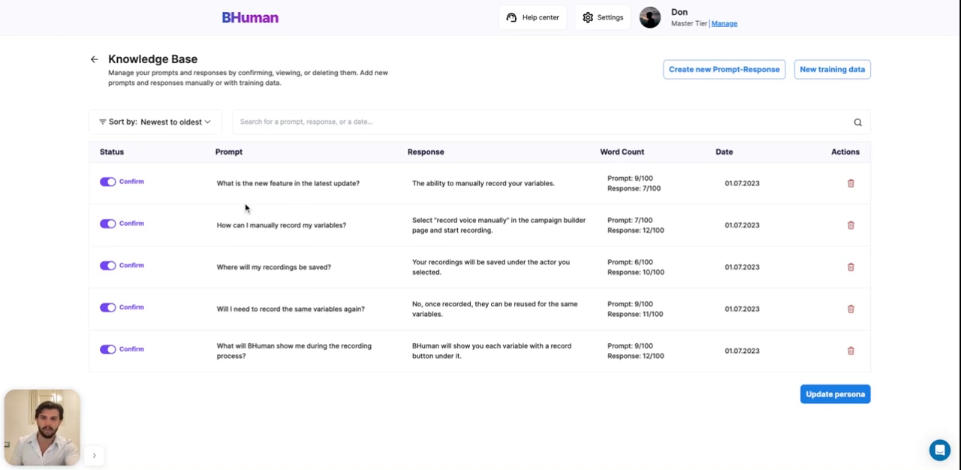
mouse_move(345, 239)
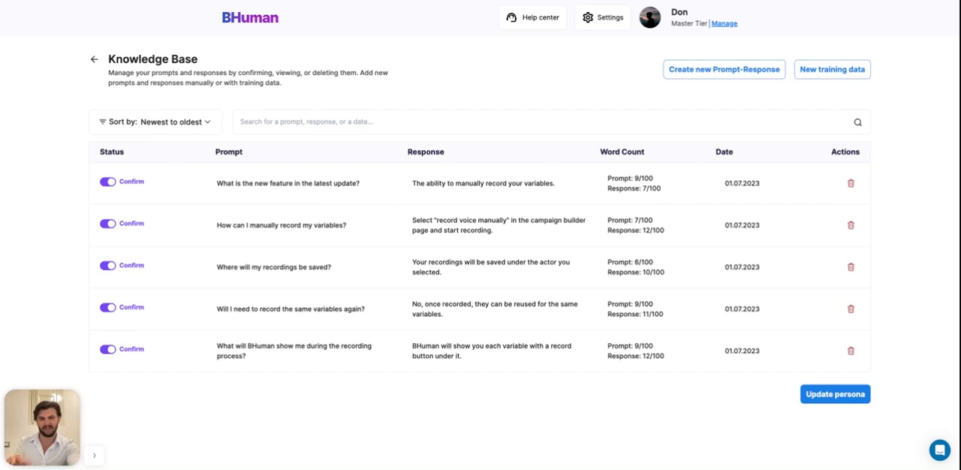
mouse_move(849, 187)
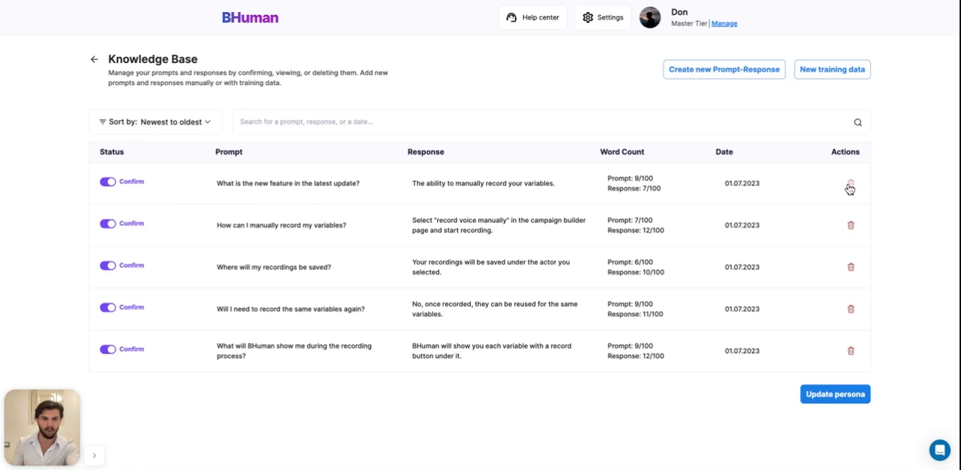
- Delete the latest-feature pair, keep the recordings-location pair confirmed, and update the persona with four pairs
click(850, 186)
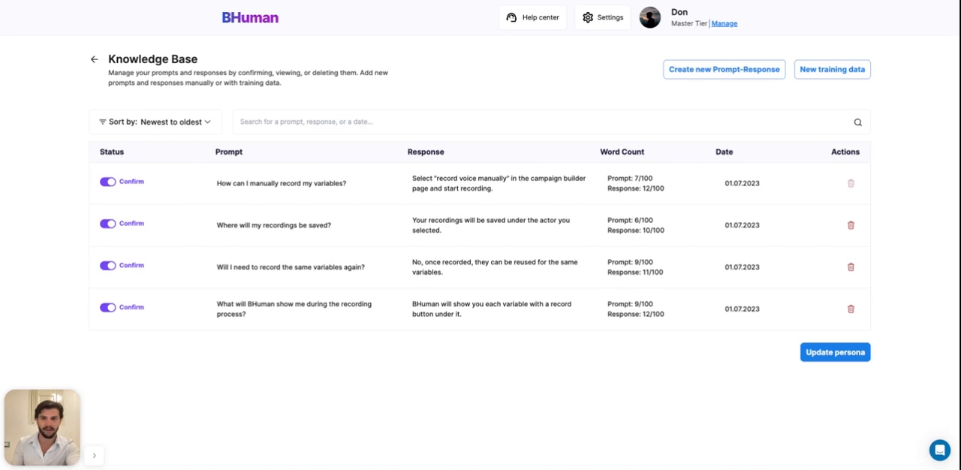
mouse_move(390, 231)
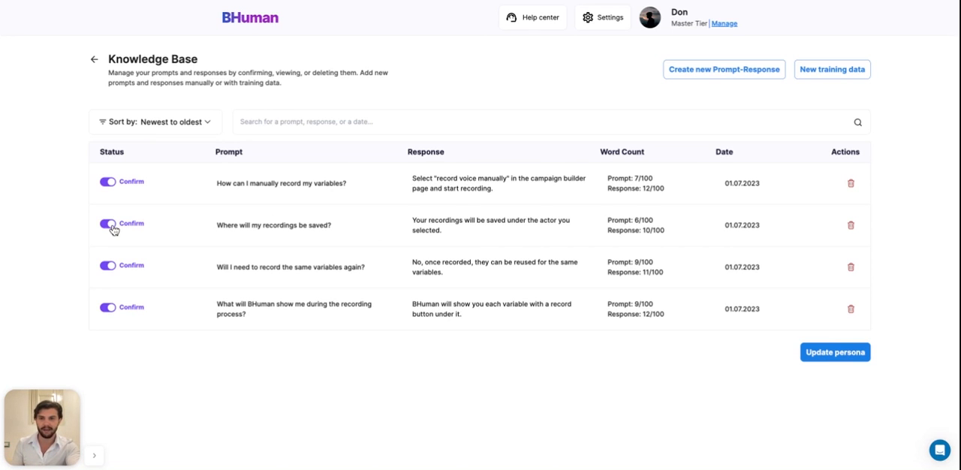
click(108, 224)
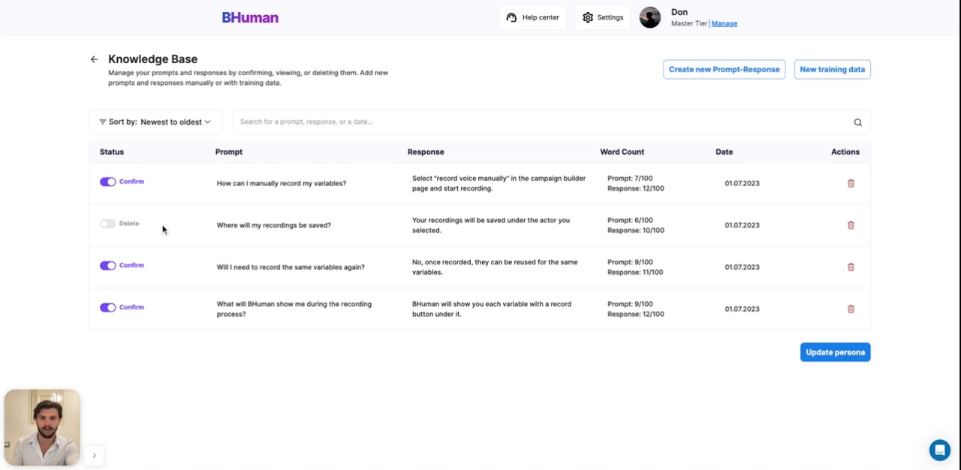
click(106, 222)
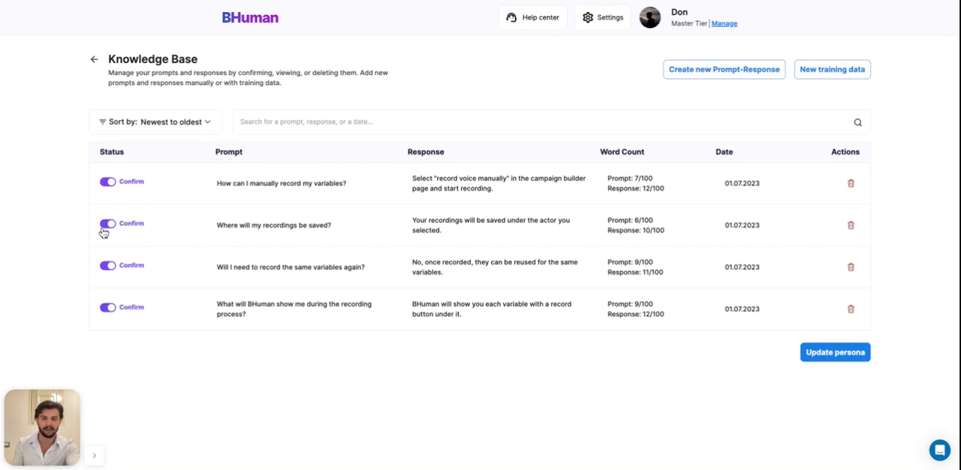
mouse_move(835, 352)
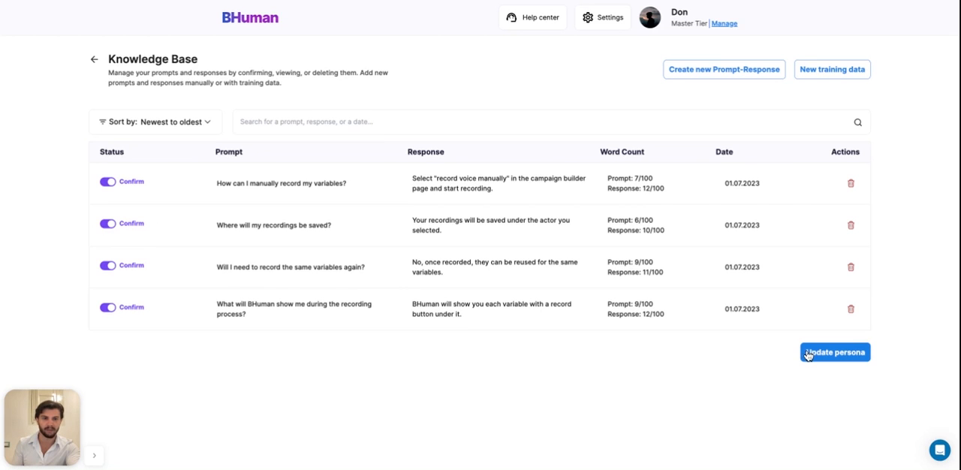
click(834, 352)
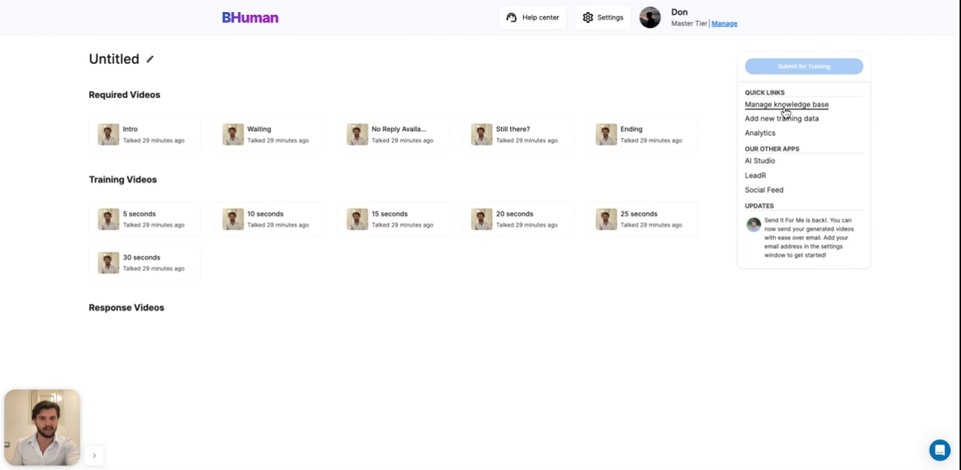
- Add a manual prompt "How are you?" answered with "I'm doing great! How are you?" to the knowledge base
click(787, 105)
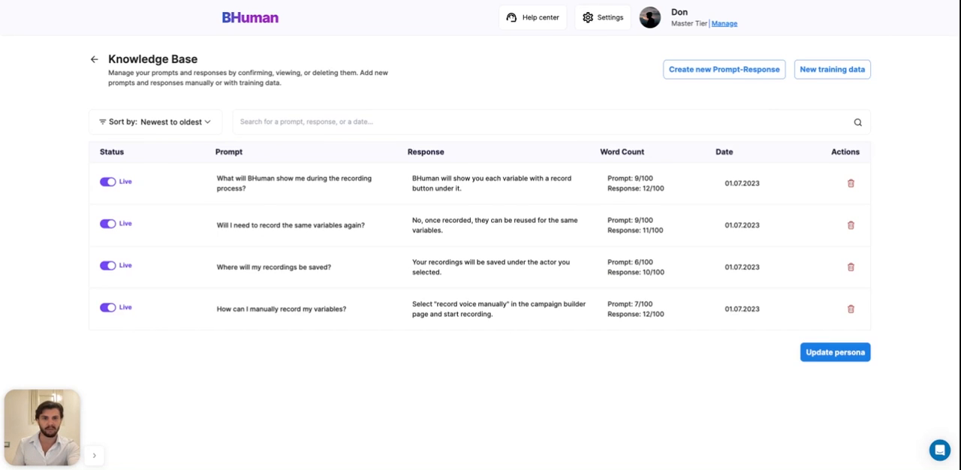
click(724, 69)
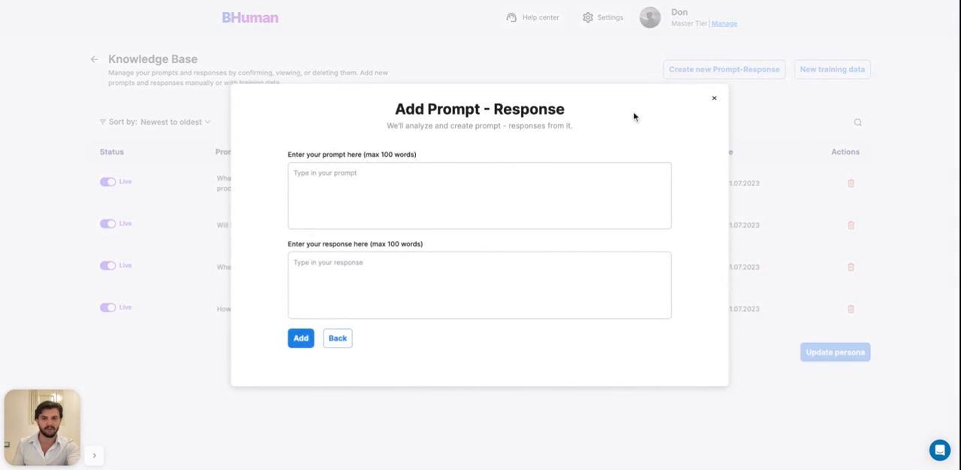
click(479, 195)
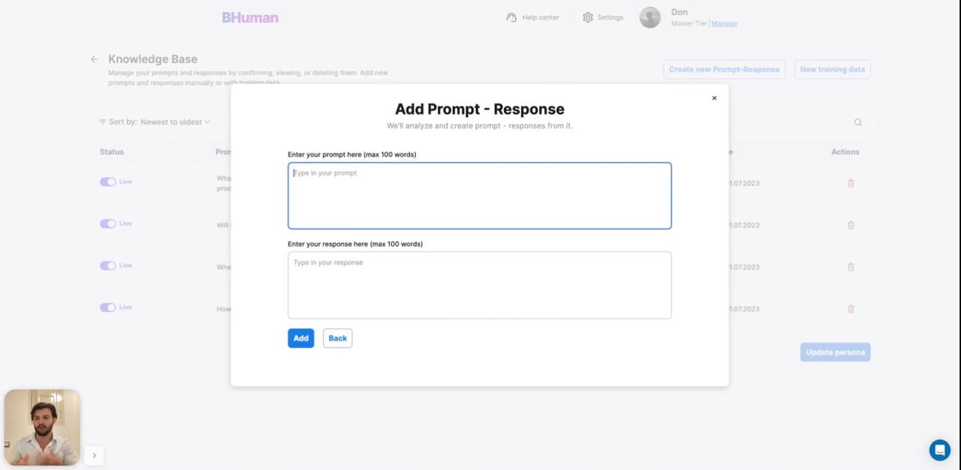
text(How are you)
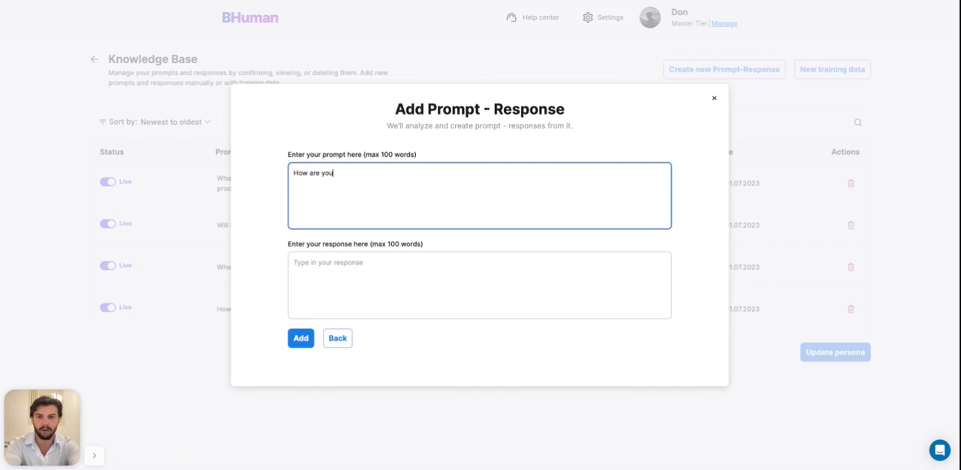
text(I'm doing great! H)
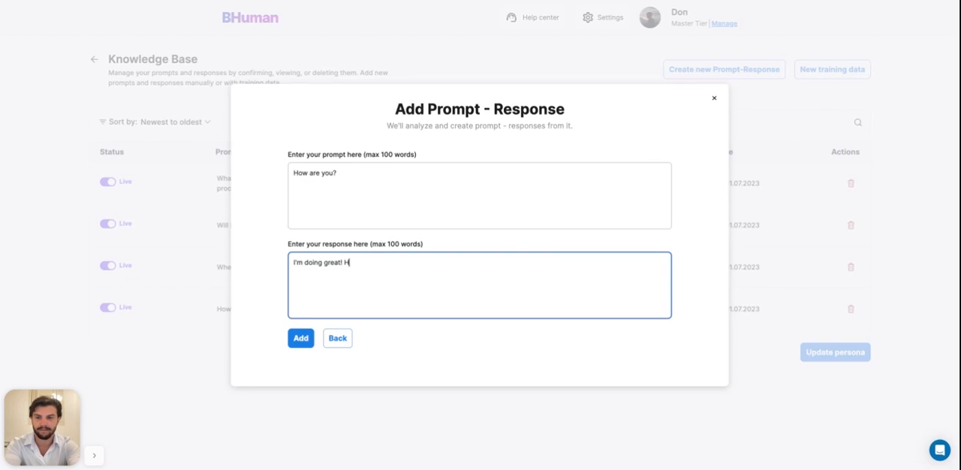
text(ow are you?)
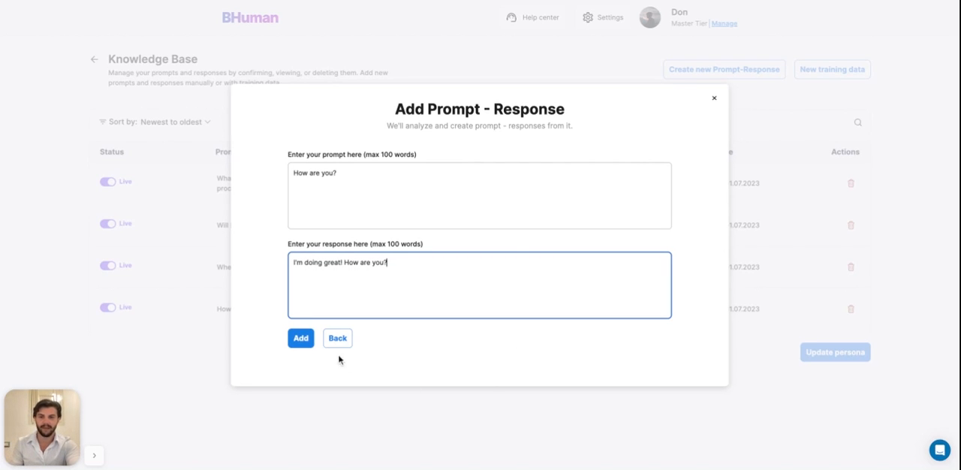
click(300, 338)
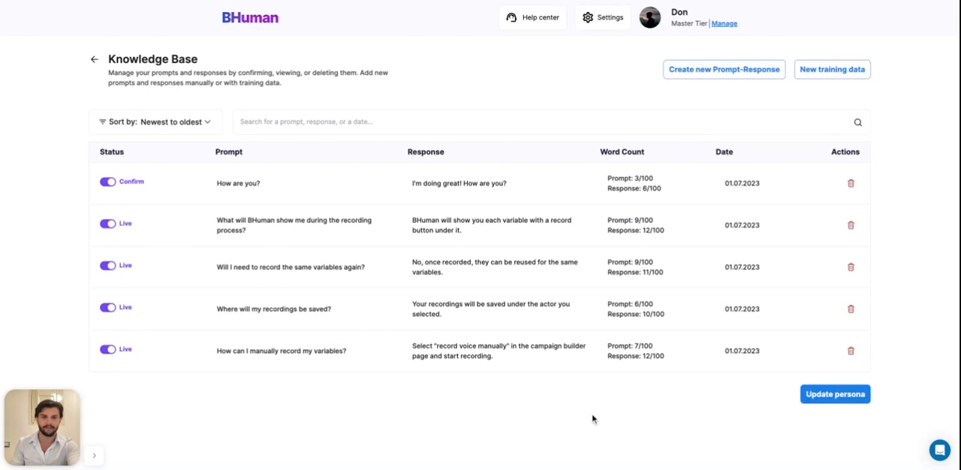
- Update the persona so its five response videos are generated
click(835, 393)
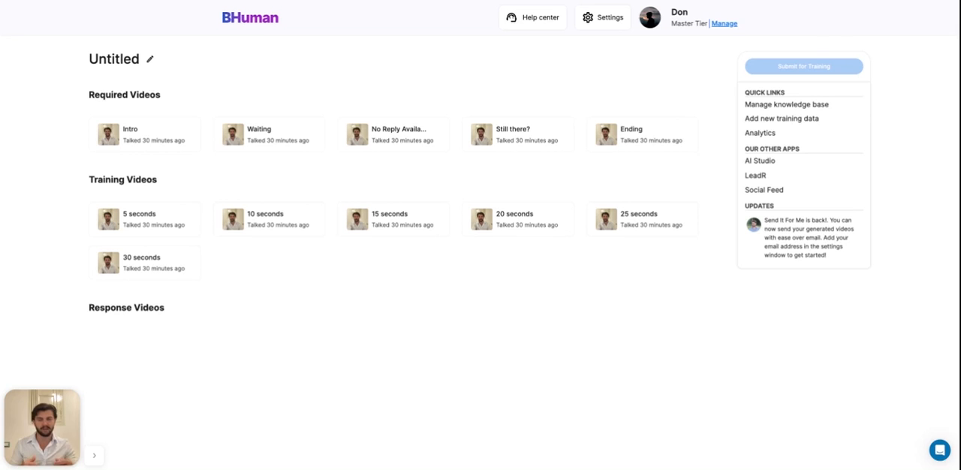
mouse_move(863, 85)
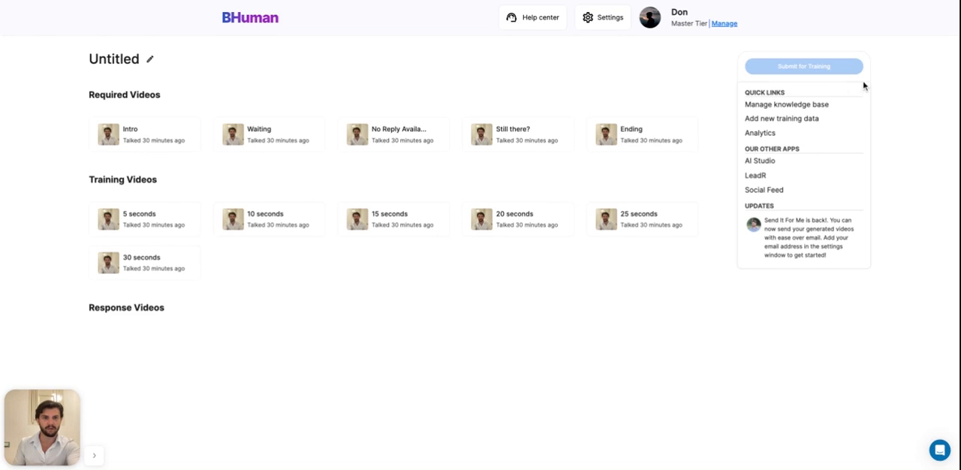
mouse_move(919, 152)
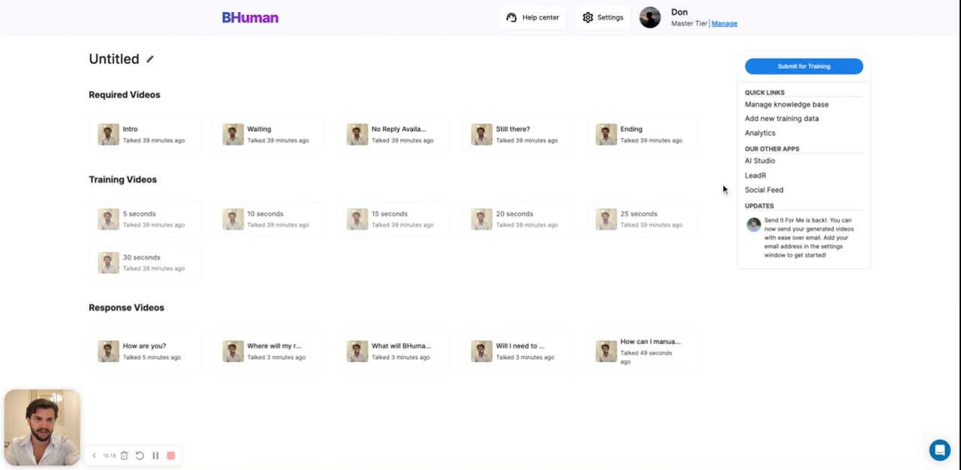
click(787, 106)
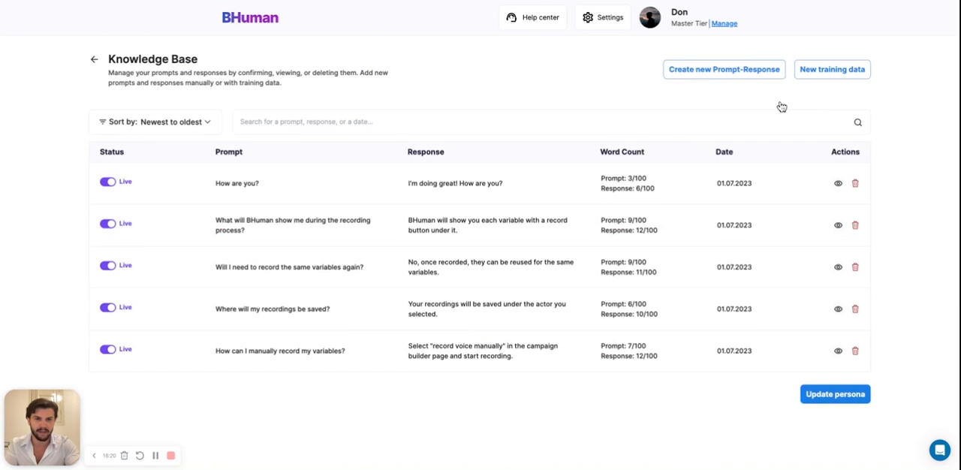
mouse_move(833, 174)
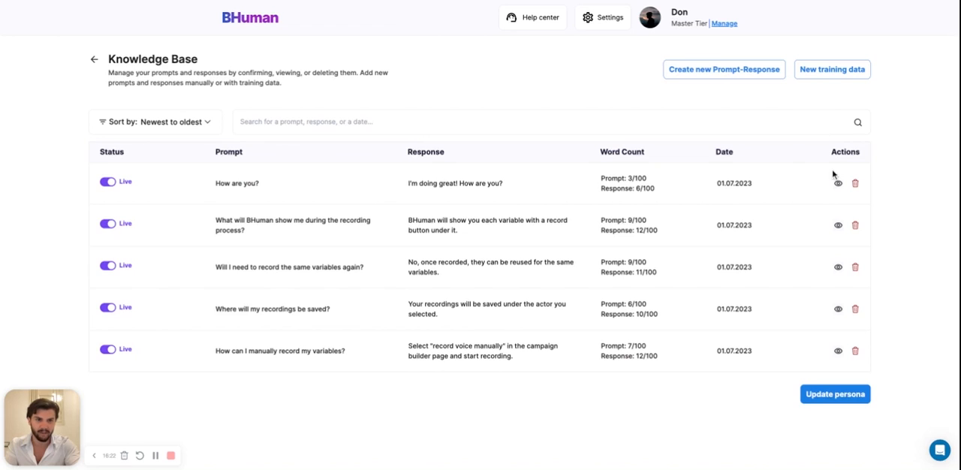
mouse_move(798, 357)
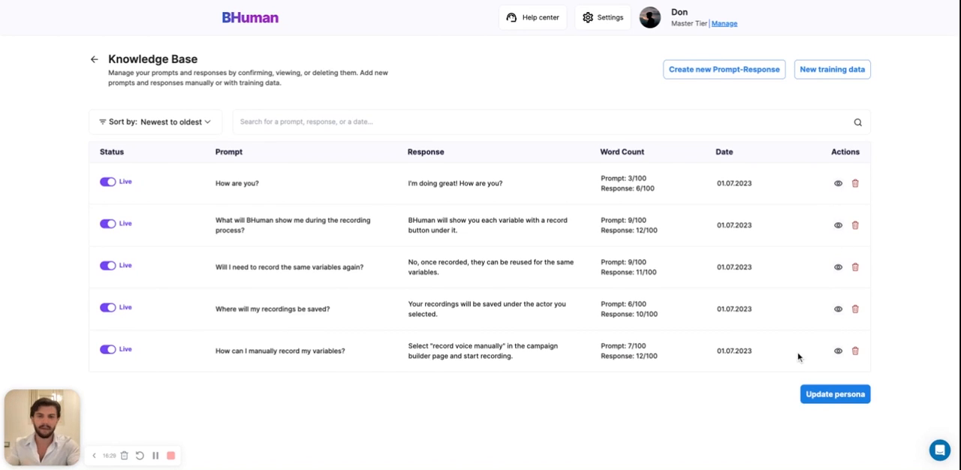
mouse_move(910, 268)
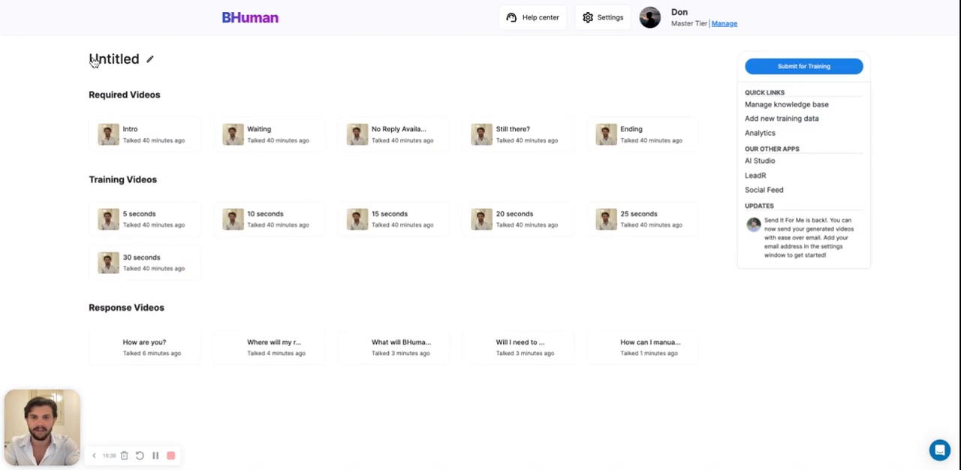
- Rename the persona to 'Don Bosco' and submit it for training
click(150, 60)
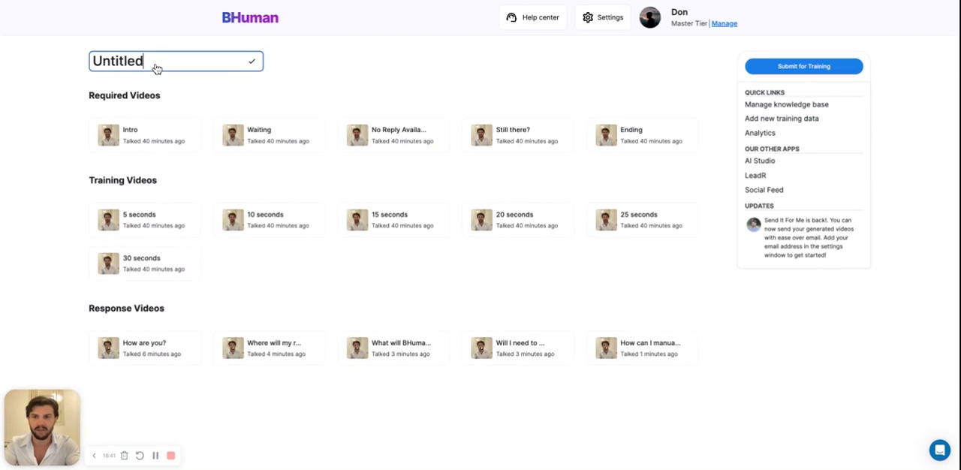
text(Don)
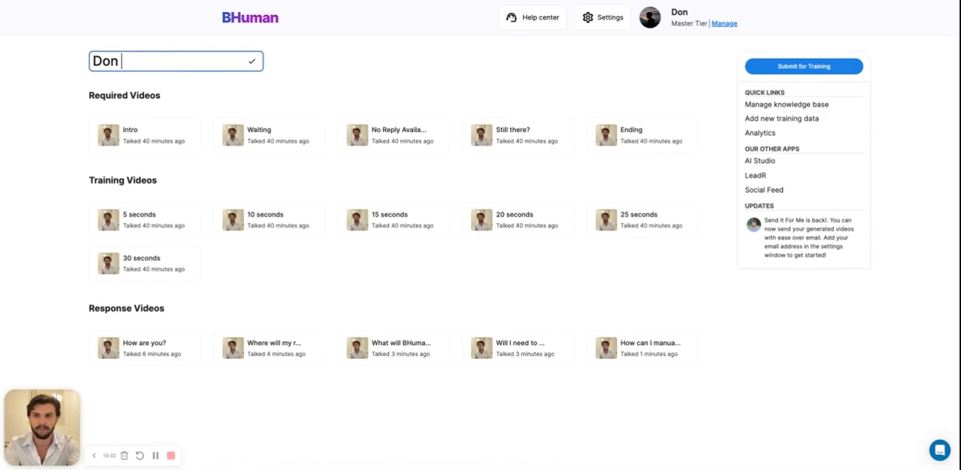
click(252, 60)
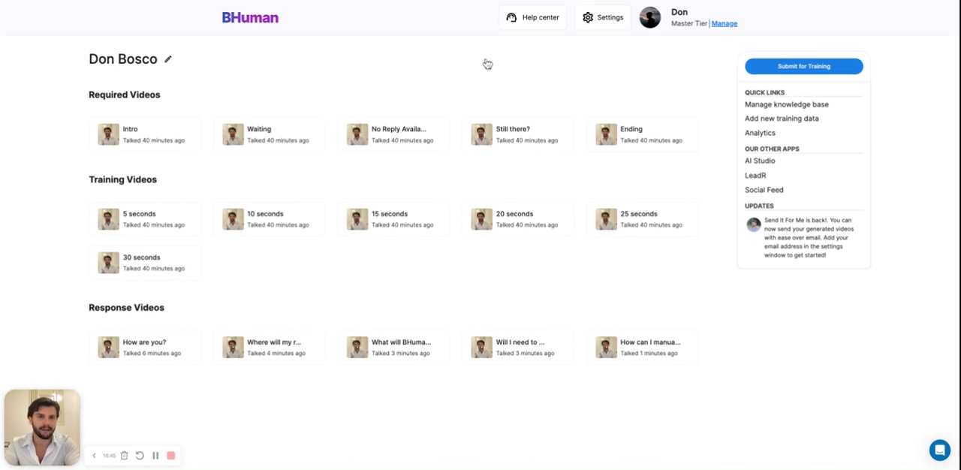
click(803, 66)
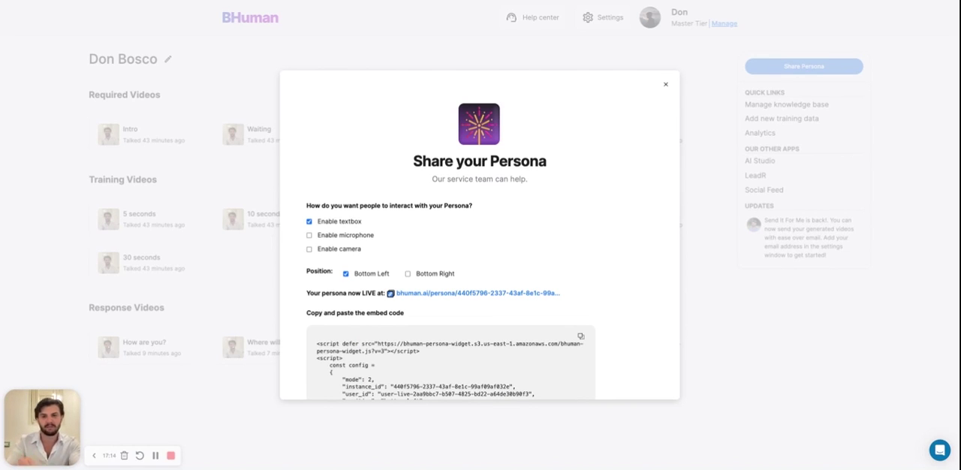
mouse_move(615, 246)
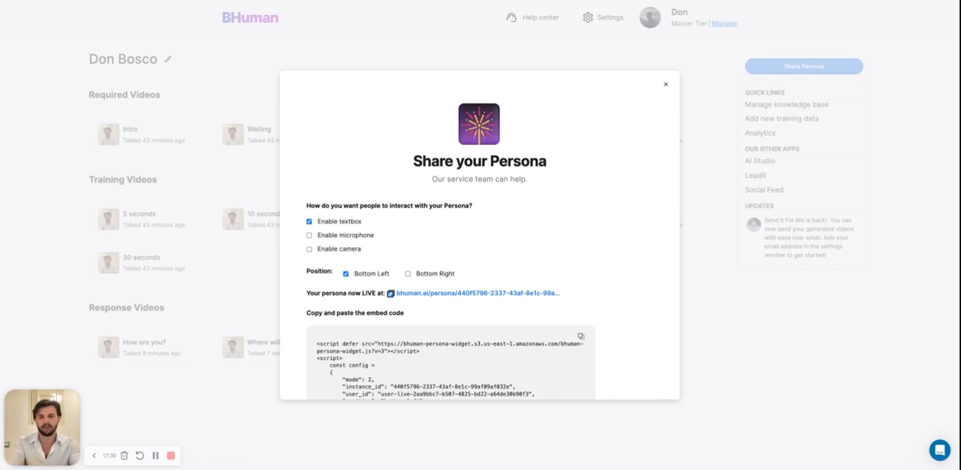
mouse_move(315, 241)
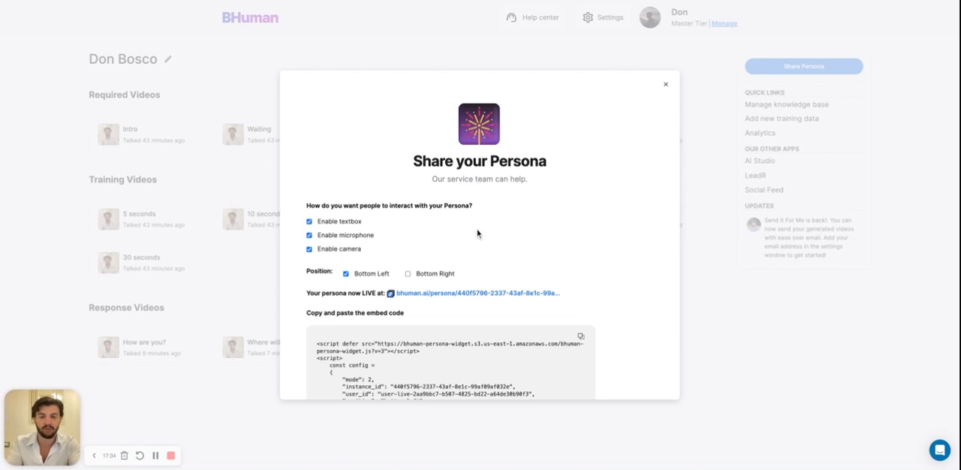
- Enable microphone and camera sharing and go to Don Bosco's live persona page
scroll(down, 3)
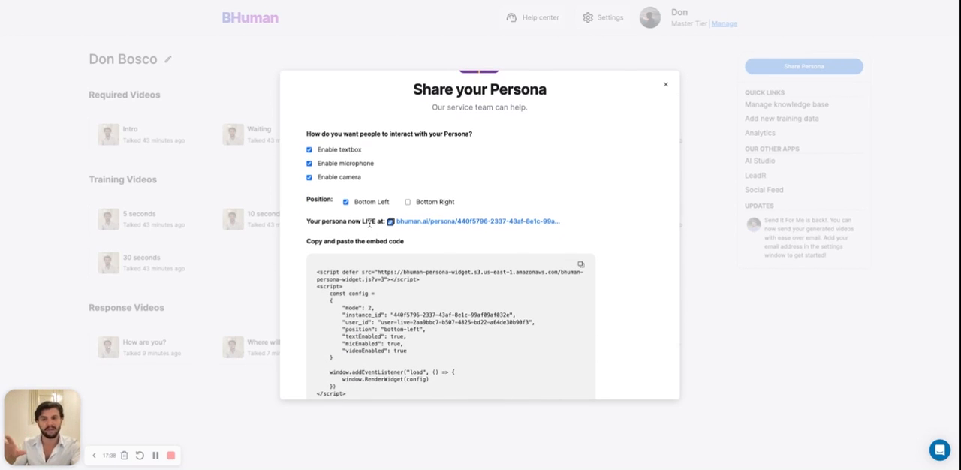
mouse_move(508, 186)
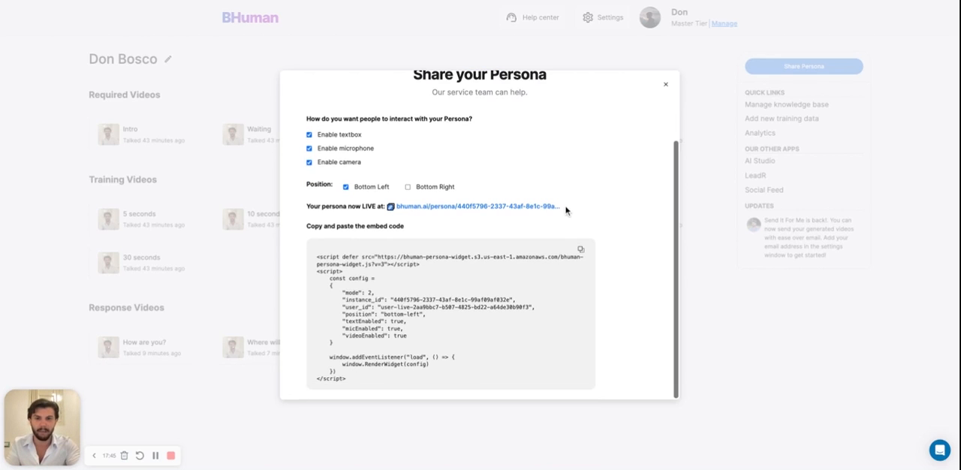
click(665, 84)
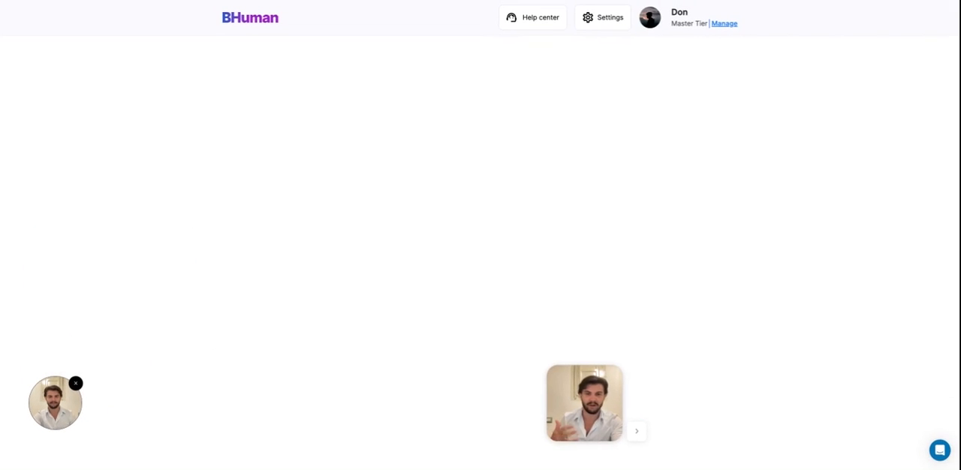
- Start a voice conversation with the Don Bosco live widget
click(55, 402)
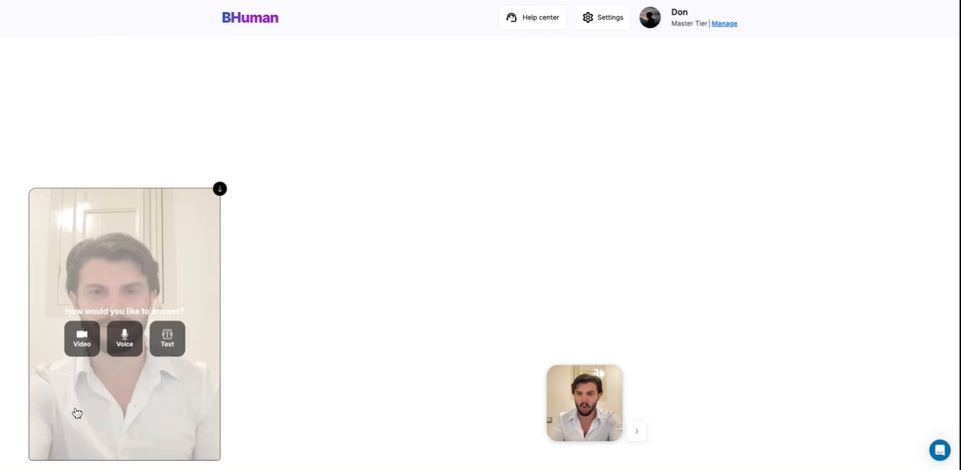
mouse_move(78, 411)
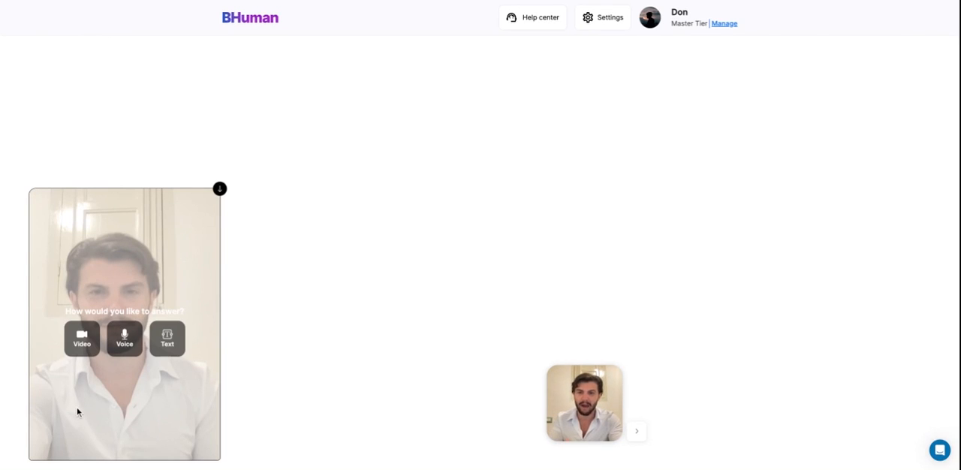
mouse_move(114, 367)
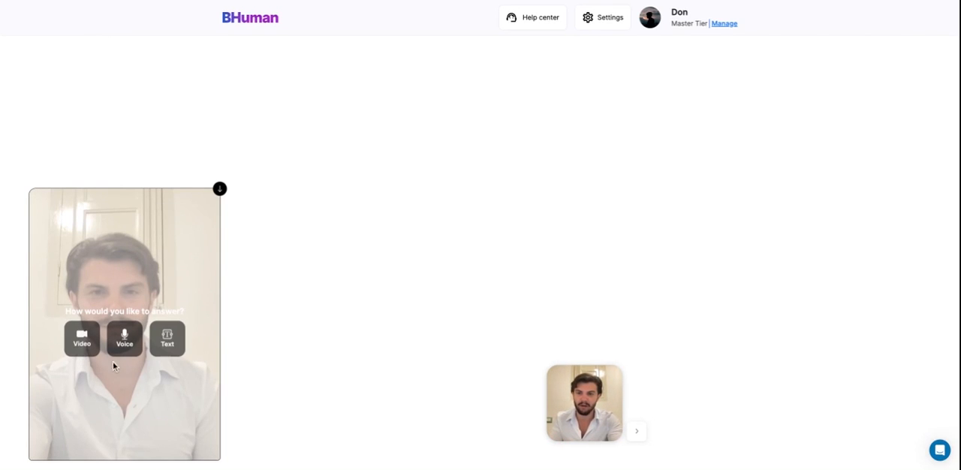
click(123, 337)
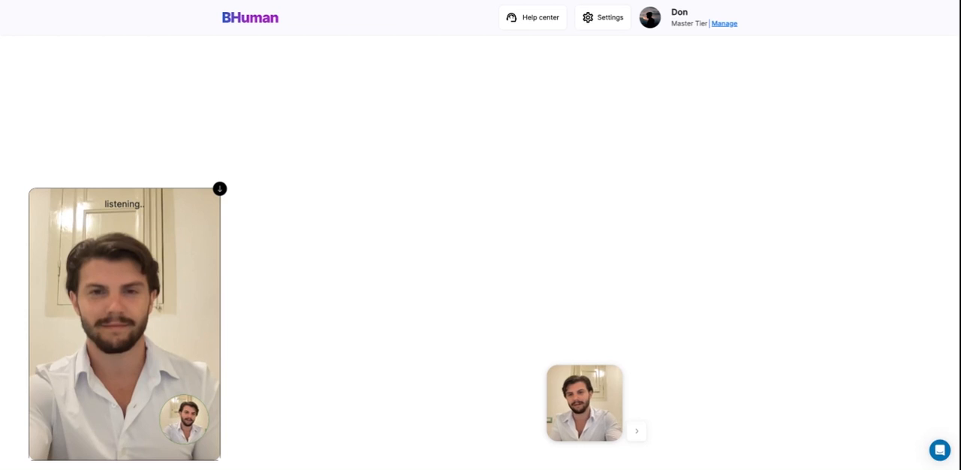
click(219, 189)
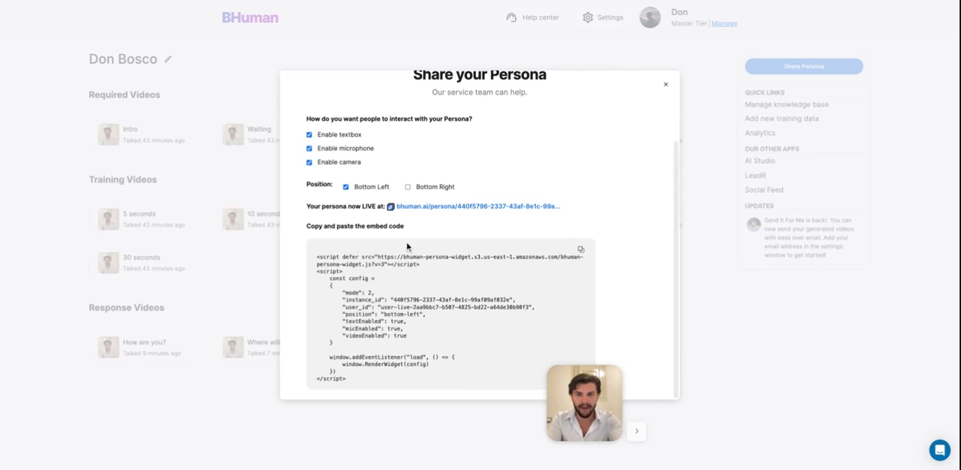
mouse_move(315, 234)
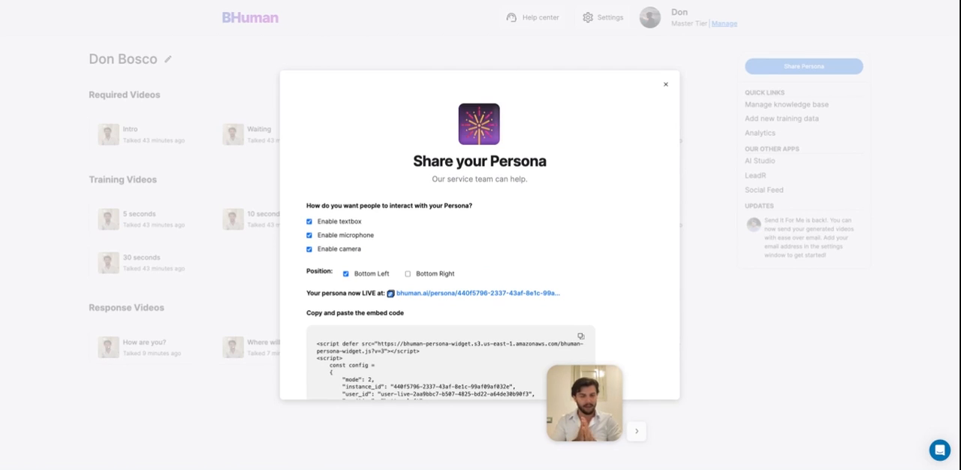
mouse_move(673, 109)
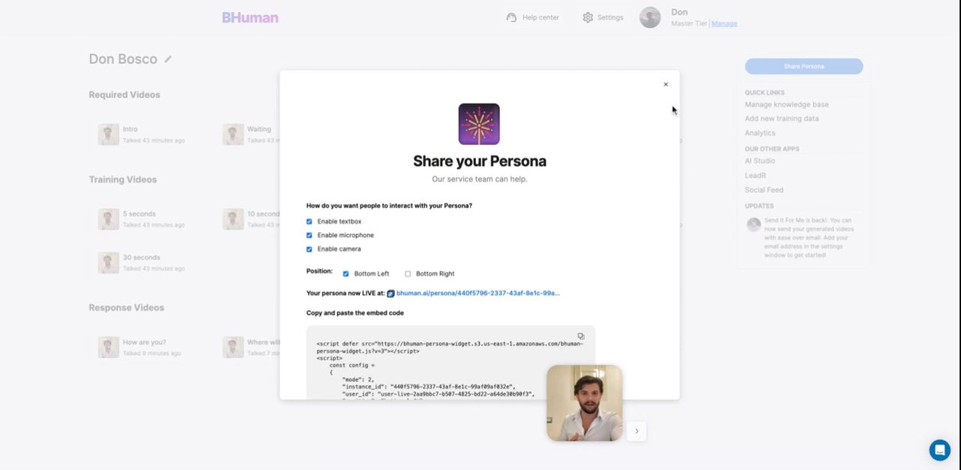
- Close the Share your Persona dialog to return to the Knowledge Base with five Live responses
click(665, 84)
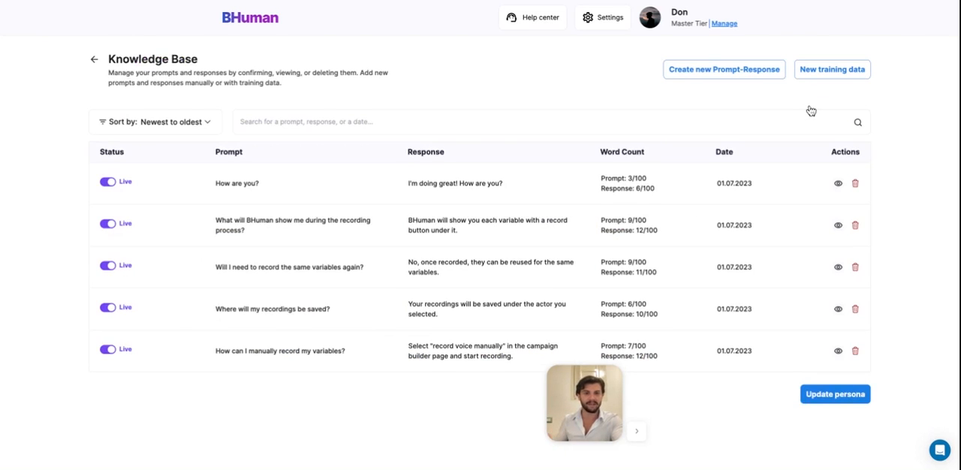
mouse_move(889, 213)
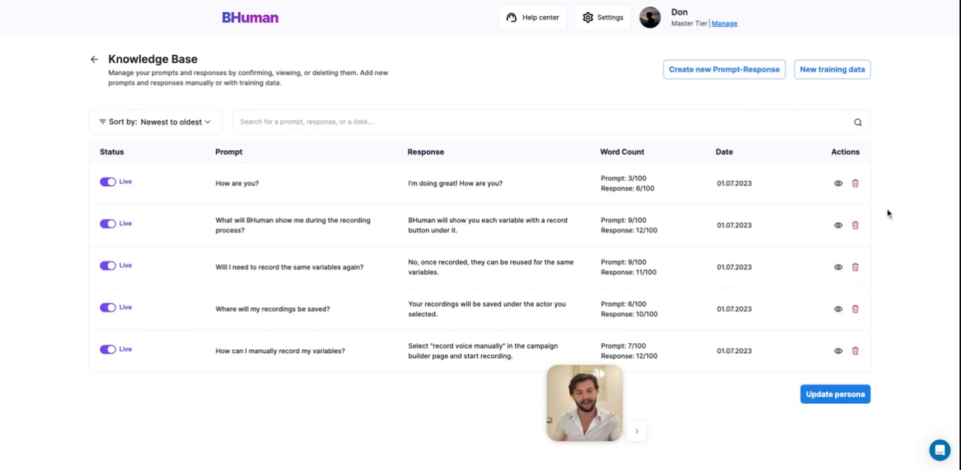